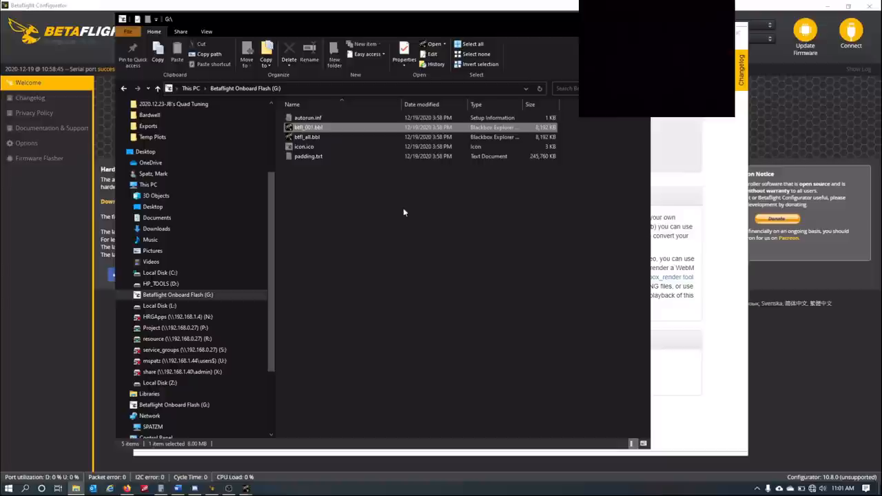
Step: Open btfl_001.bbl from the Betaflight Onboard Flash (G:) drive in Blackbox Explorer
{"action": "double_click", "coordinate": [308, 127]}
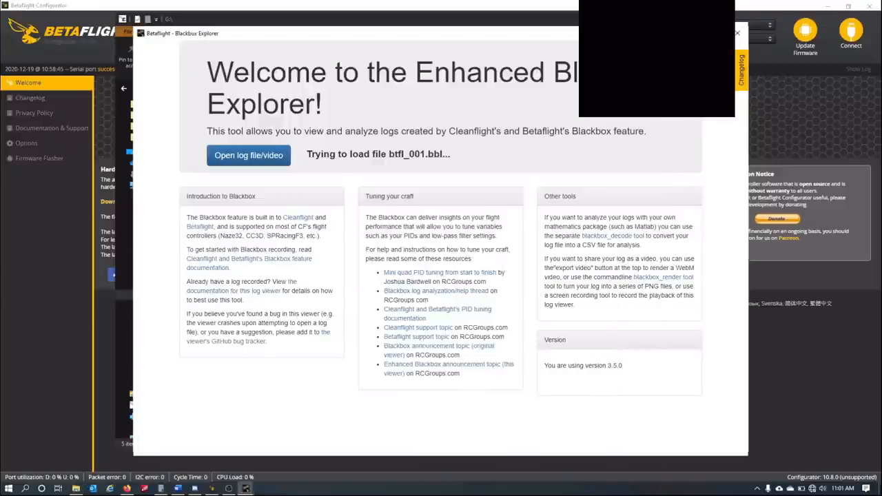
{"action": "mouse_move", "coordinate": [512, 164]}
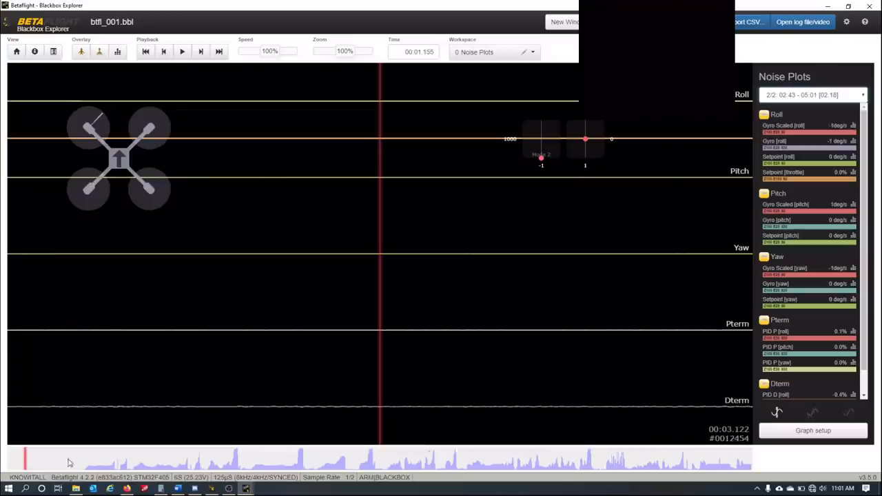
Step: Seek the loaded log forward along the timeline to a mid-flight maneuver and review the traces
{"action": "left_click", "coordinate": [115, 463]}
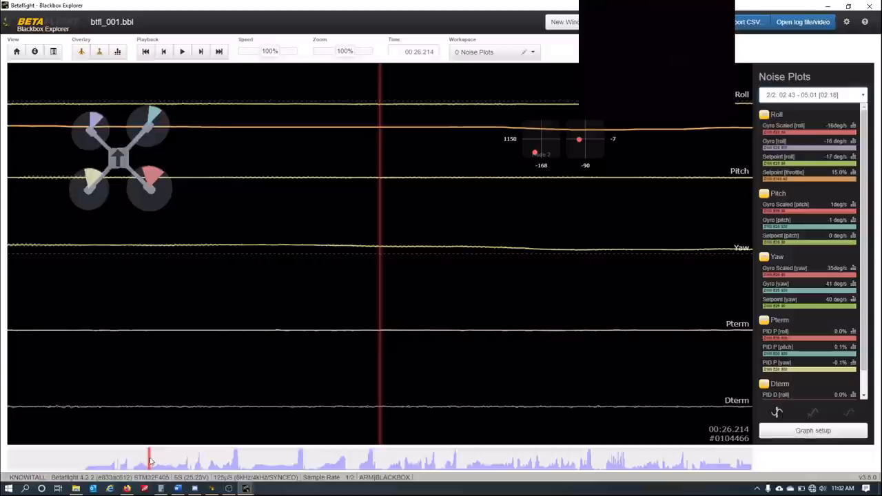
{"action": "left_click", "coordinate": [127, 462]}
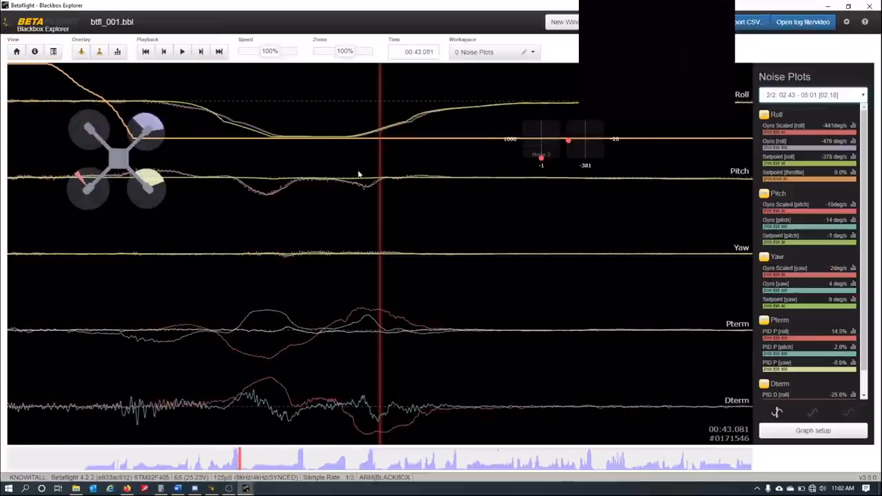
{"action": "mouse_move", "coordinate": [317, 240]}
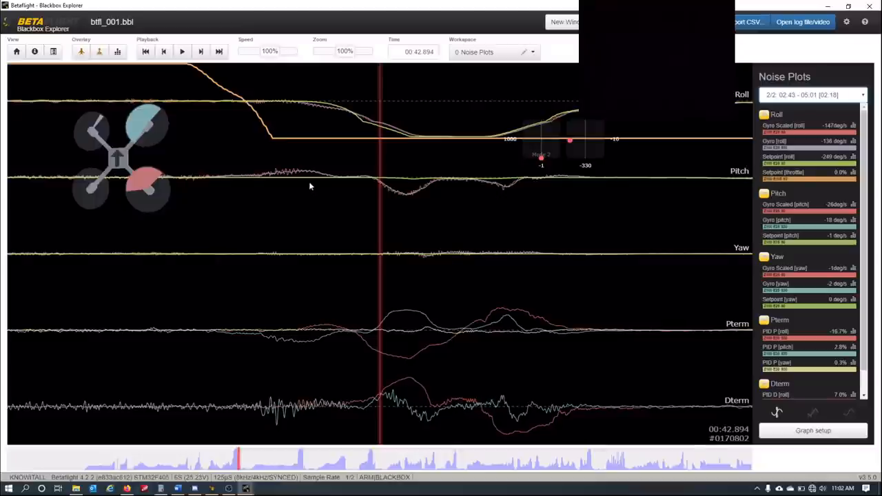
{"action": "mouse_move", "coordinate": [326, 107]}
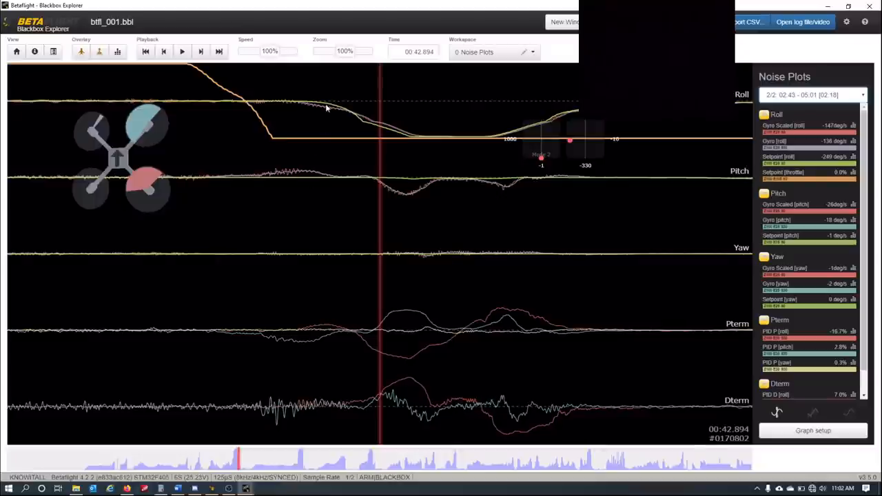
{"action": "mouse_move", "coordinate": [394, 130]}
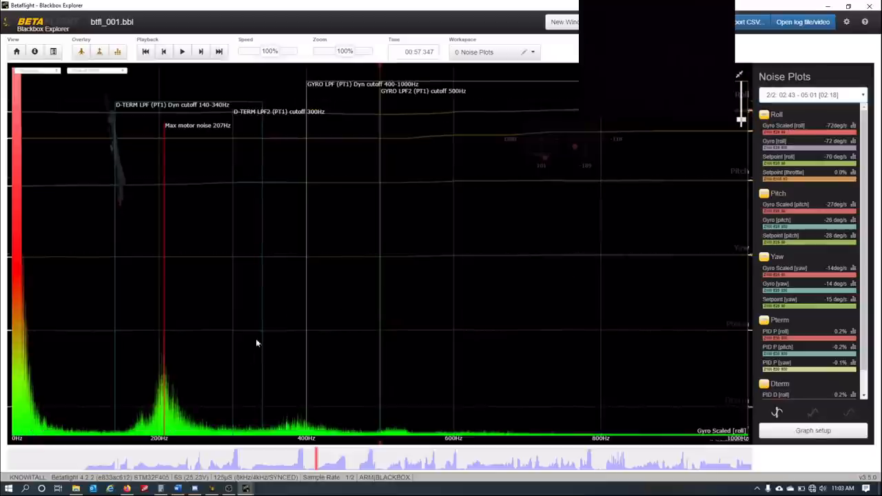
{"action": "mouse_move", "coordinate": [102, 422]}
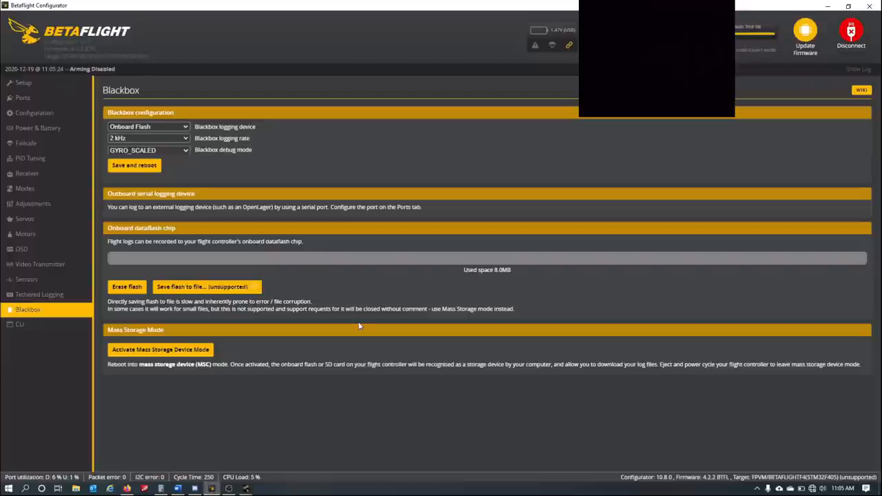
{"action": "mouse_move", "coordinate": [127, 301]}
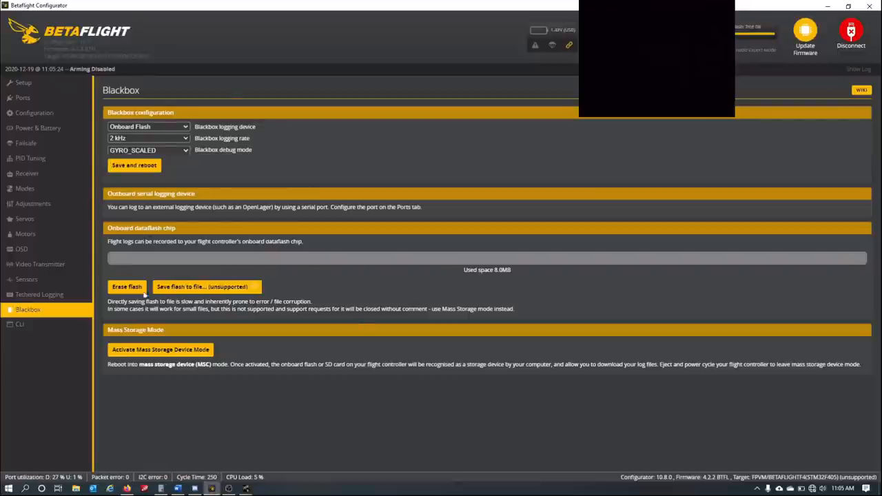
Step: Erase the onboard dataflash, confirming the wipe of logged flight data
{"action": "left_click", "coordinate": [127, 287]}
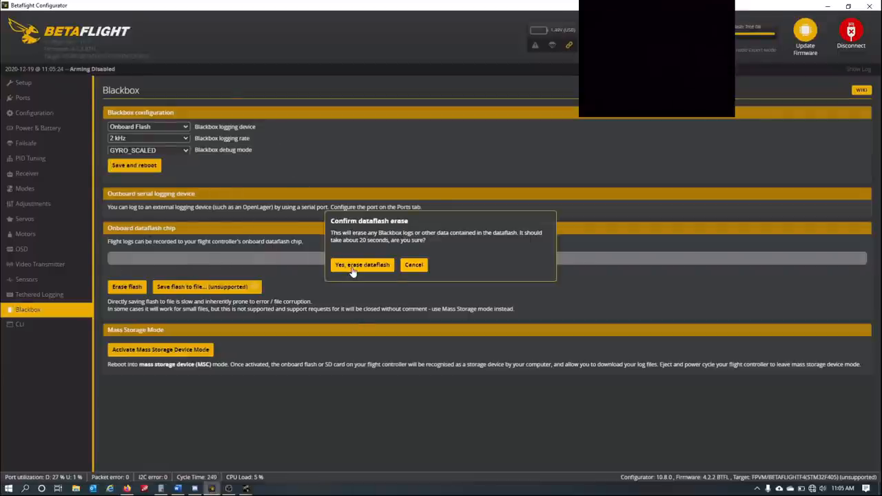
{"action": "left_click", "coordinate": [361, 264]}
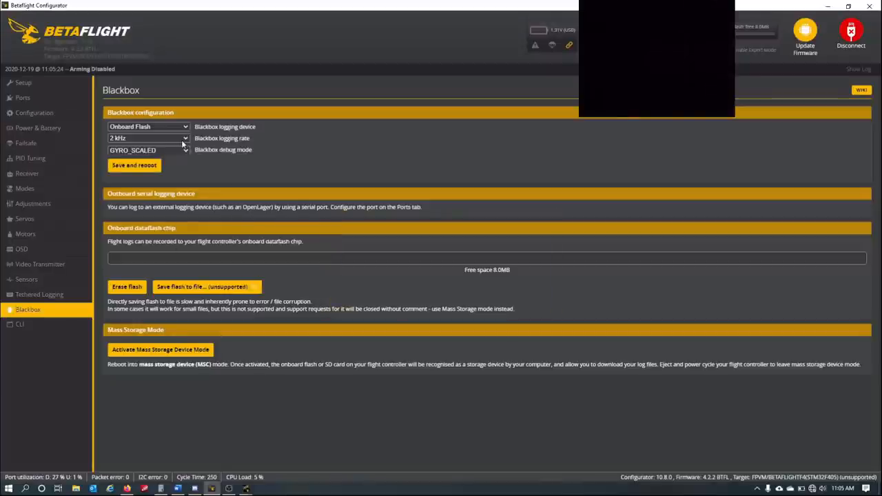
Step: Set the Blackbox logging rate to 1 kHz, save and reboot, and return to the Blackbox page
{"action": "left_click", "coordinate": [146, 138]}
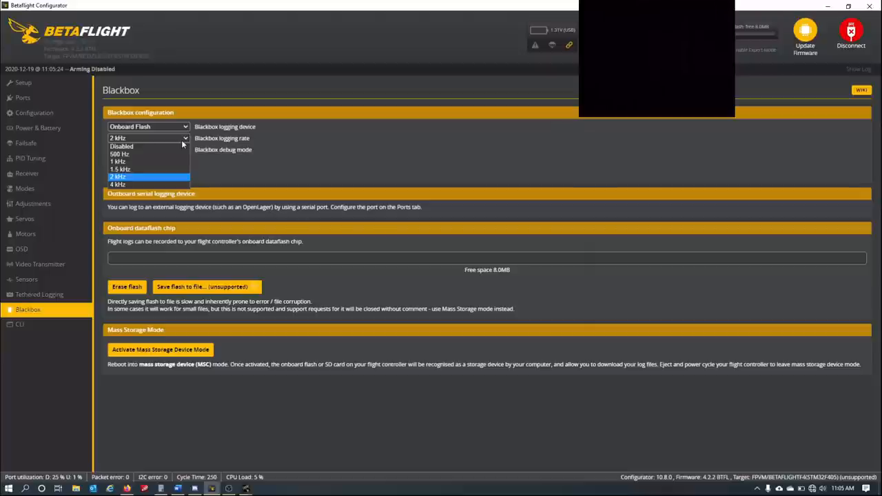
{"action": "mouse_move", "coordinate": [138, 185]}
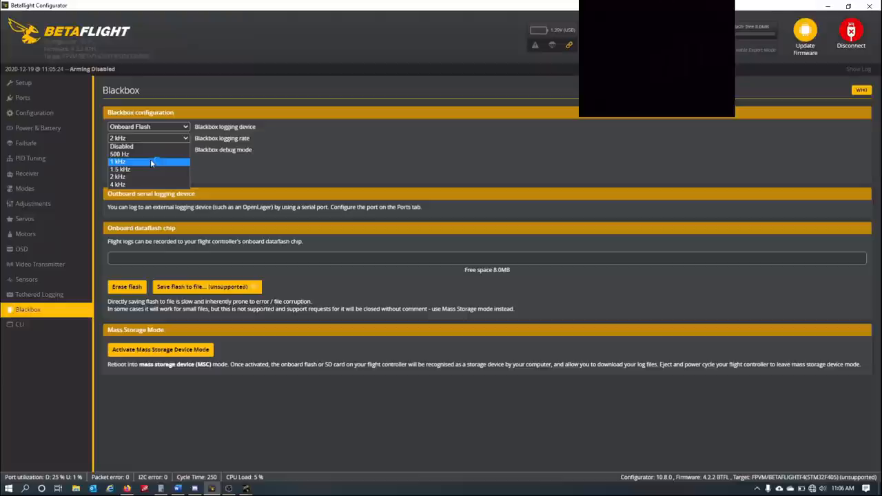
{"action": "left_click", "coordinate": [131, 161]}
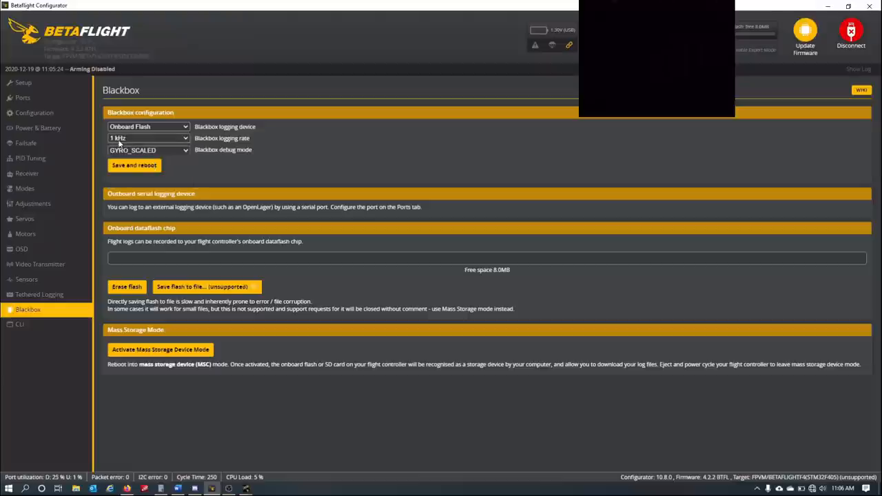
{"action": "left_click", "coordinate": [134, 165]}
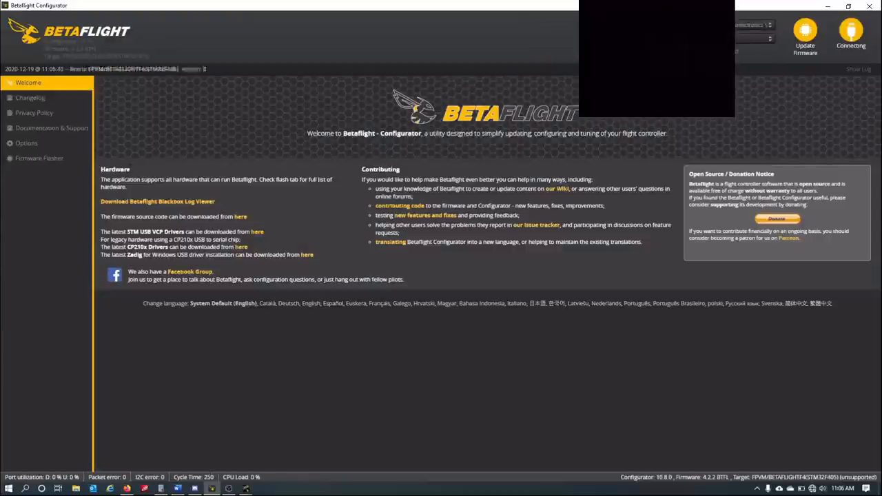
{"action": "left_click", "coordinate": [28, 310]}
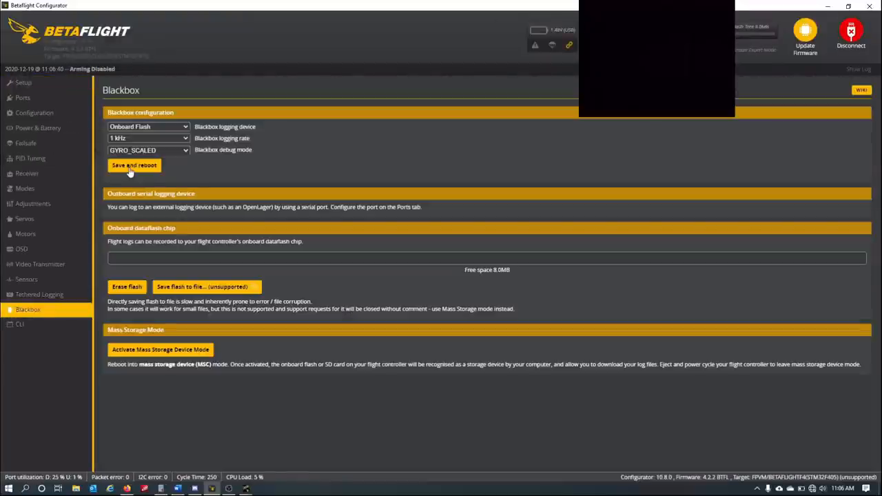
Step: Review profile 2's PID gains and its gyro and D-term lowpass filter settings on the PID Tuning page
{"action": "left_click", "coordinate": [134, 166]}
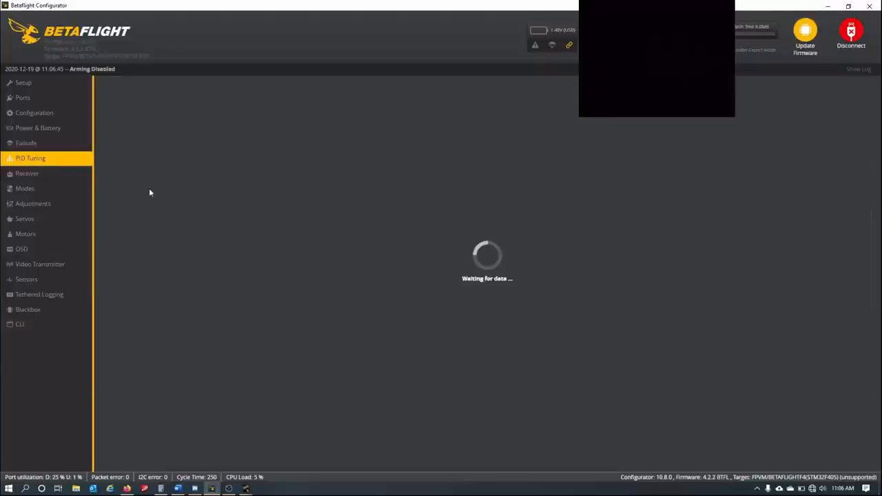
{"action": "left_click", "coordinate": [30, 159]}
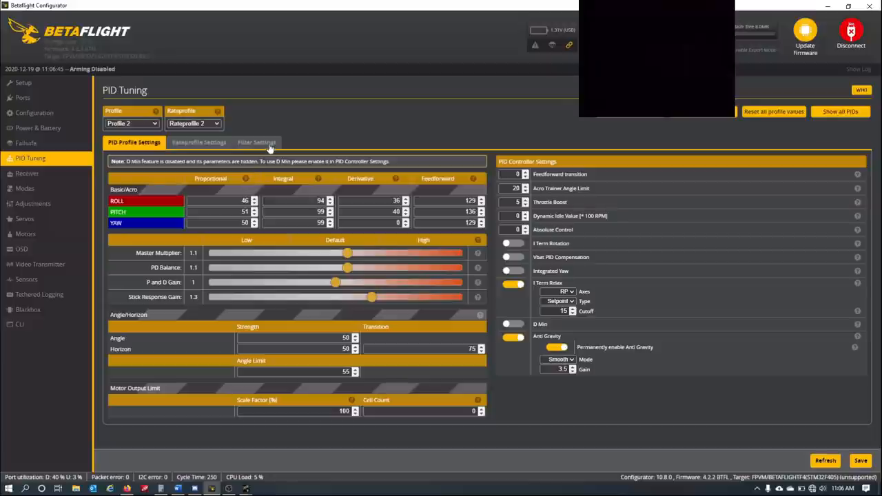
{"action": "left_click", "coordinate": [256, 142]}
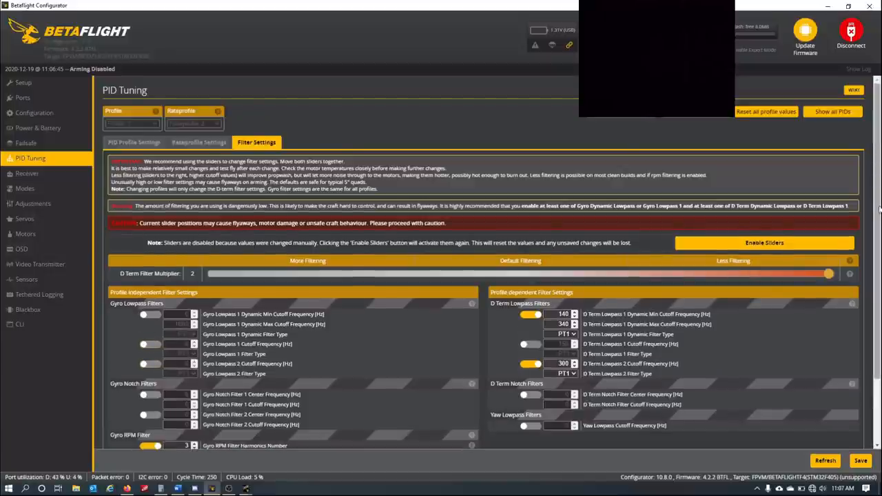
{"action": "mouse_move", "coordinate": [375, 147]}
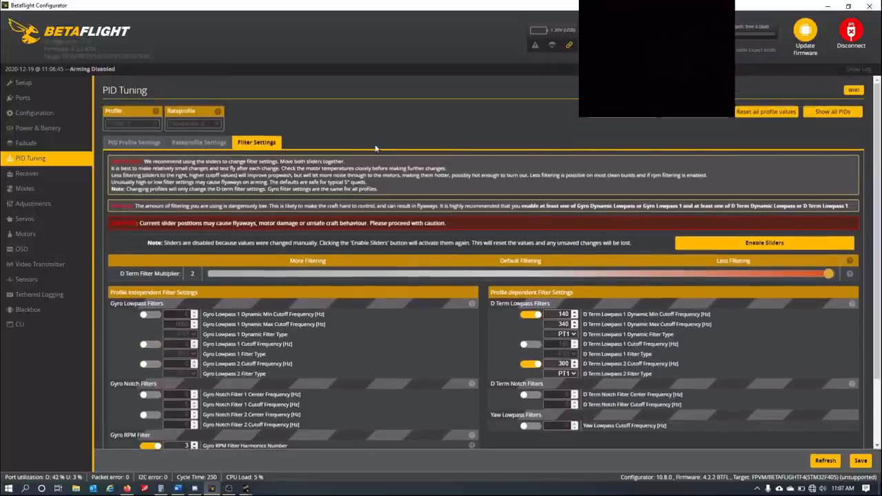
{"action": "left_click", "coordinate": [27, 142]}
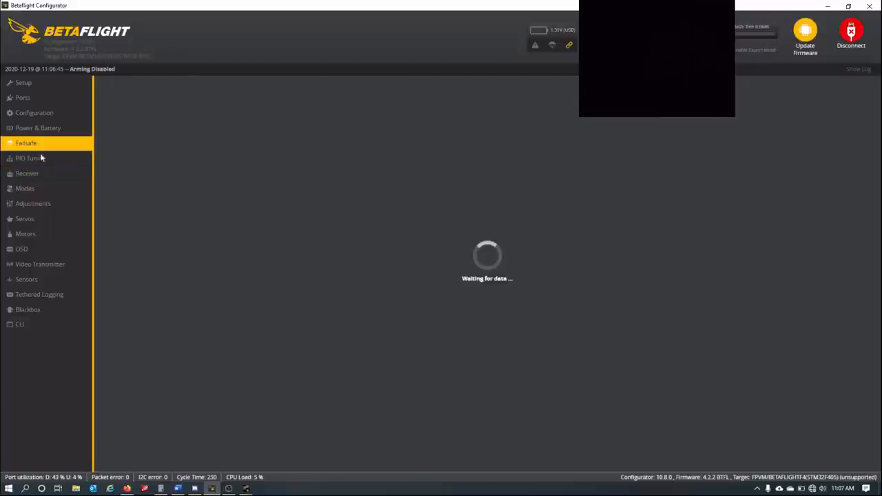
{"action": "left_click", "coordinate": [30, 157]}
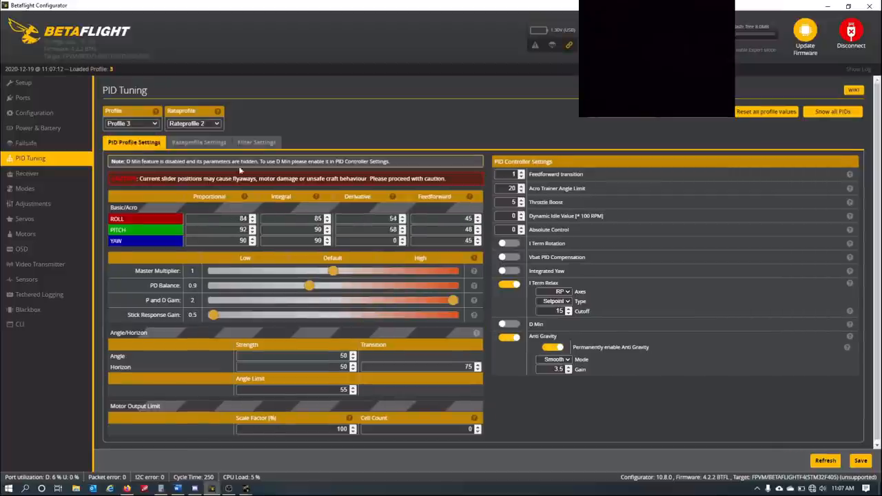
{"action": "left_click", "coordinate": [257, 142]}
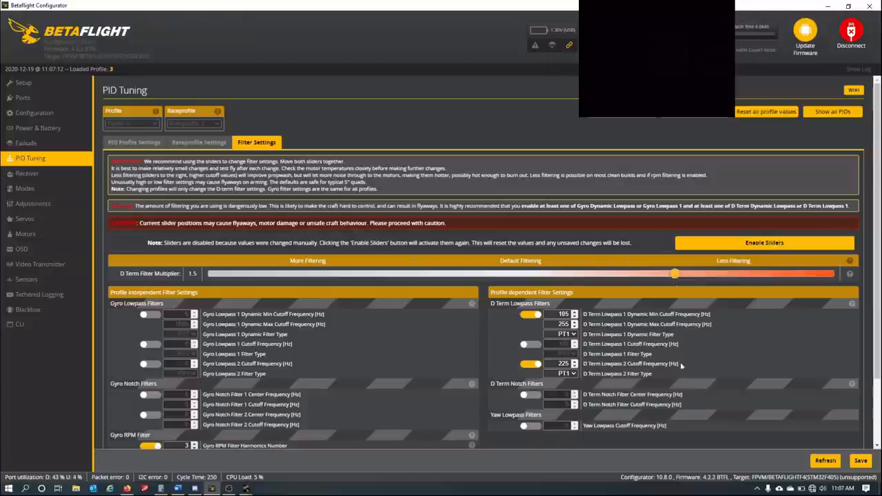
{"action": "left_click", "coordinate": [861, 458]}
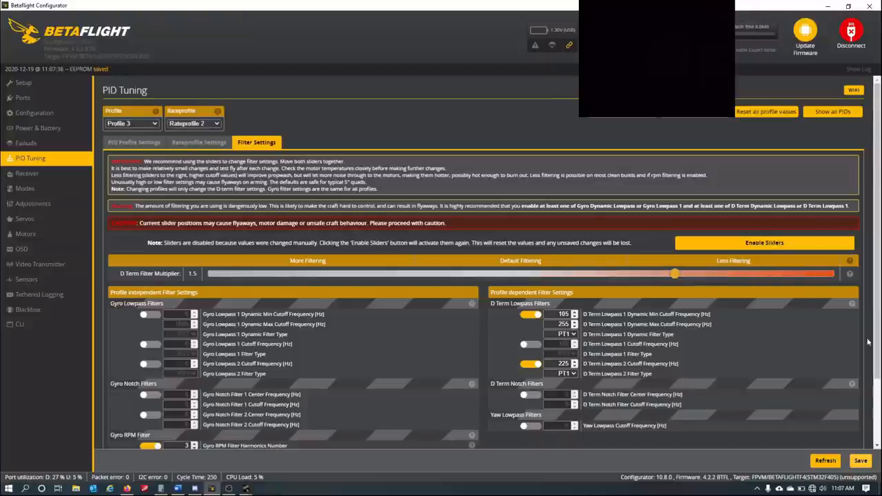
{"action": "scroll", "scroll_direction": "down", "scroll_amount": 3}
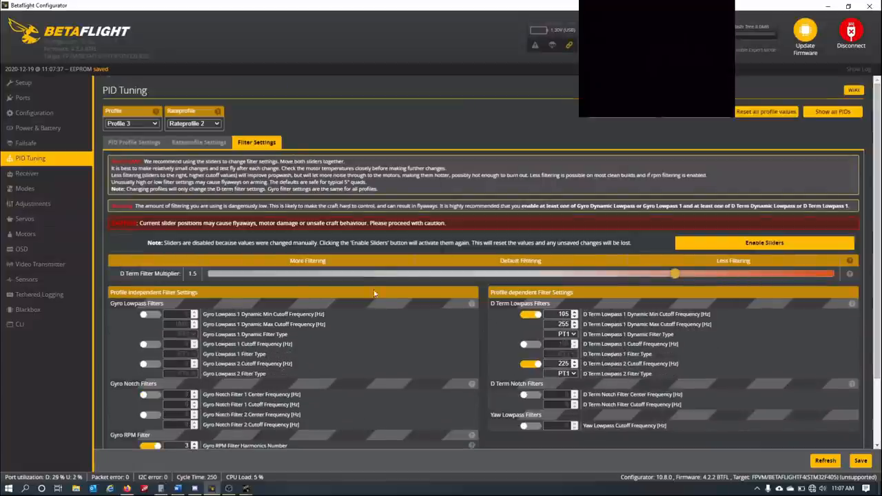
{"action": "mouse_move", "coordinate": [167, 375]}
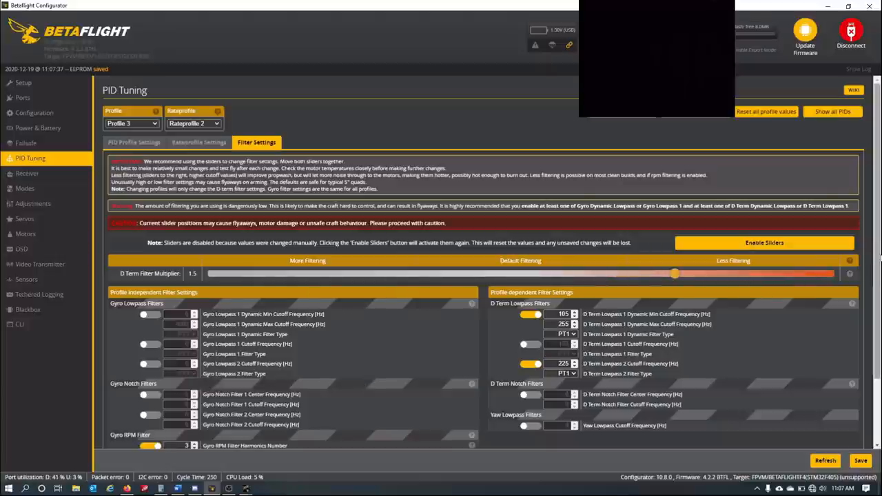
{"action": "scroll", "scroll_direction": "down", "scroll_amount": 3}
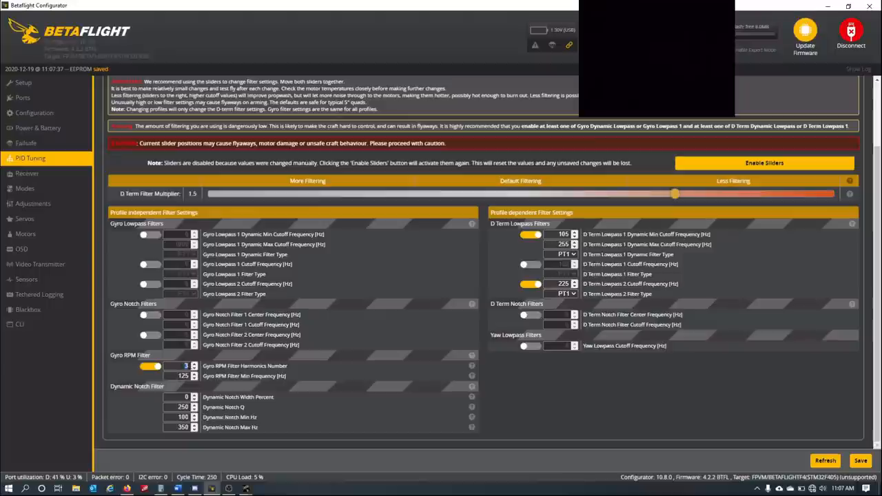
{"action": "left_click", "coordinate": [196, 369]}
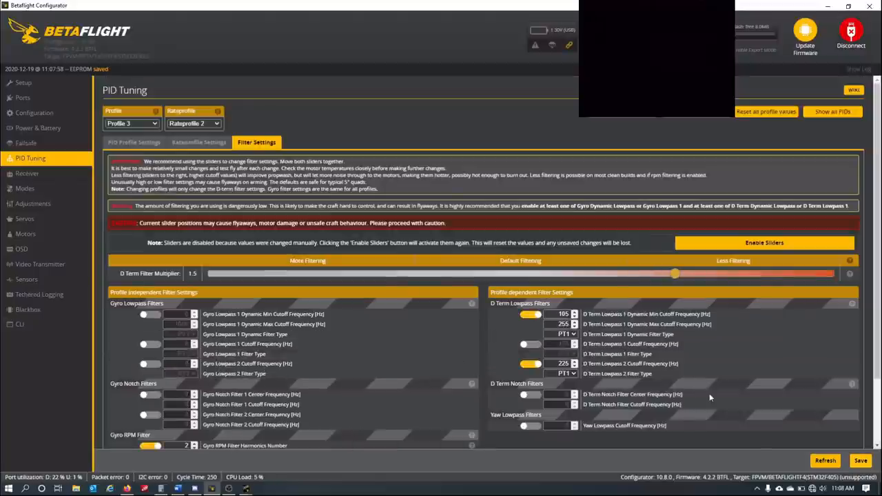
{"action": "scroll", "scroll_direction": "down", "scroll_amount": 3}
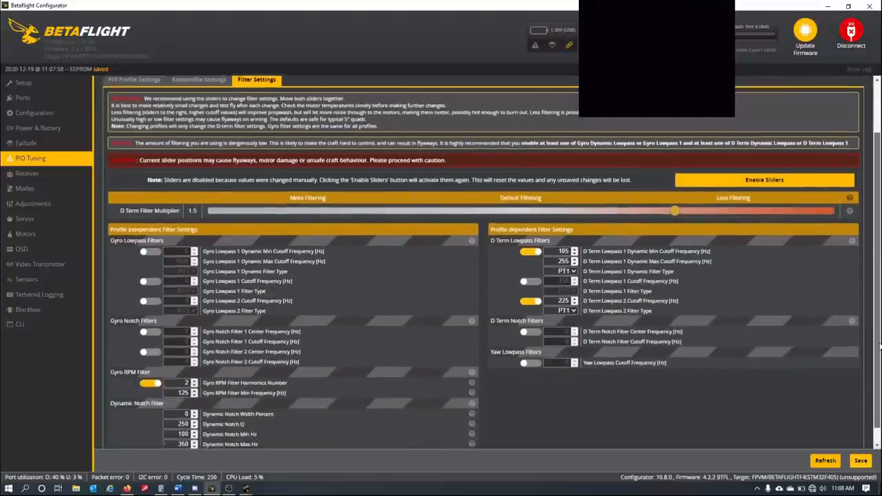
{"action": "mouse_move", "coordinate": [249, 488]}
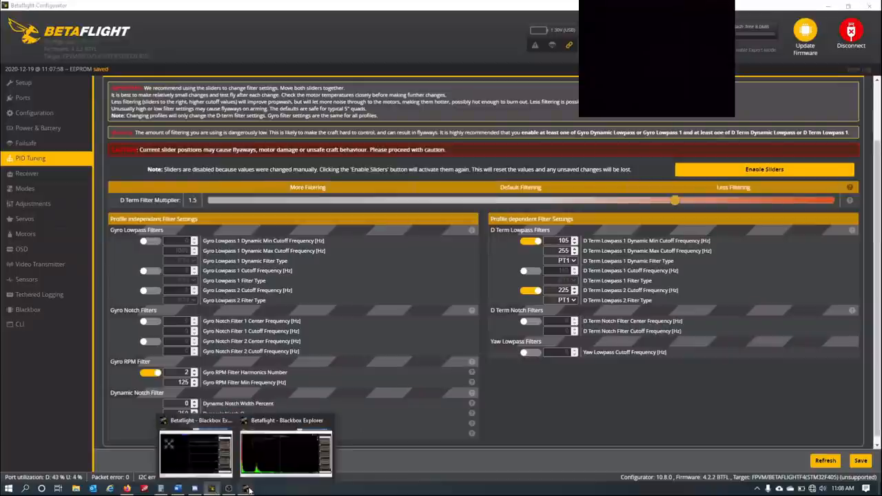
{"action": "left_click", "coordinate": [284, 451]}
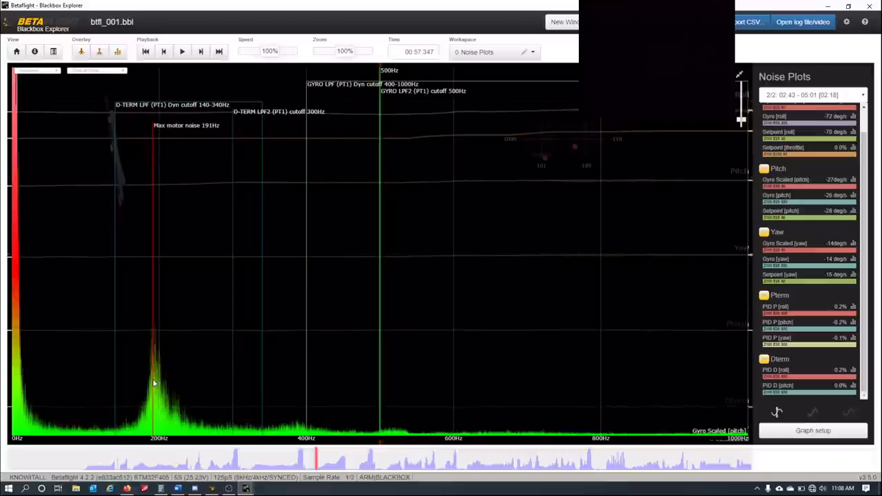
{"action": "mouse_move", "coordinate": [262, 400]}
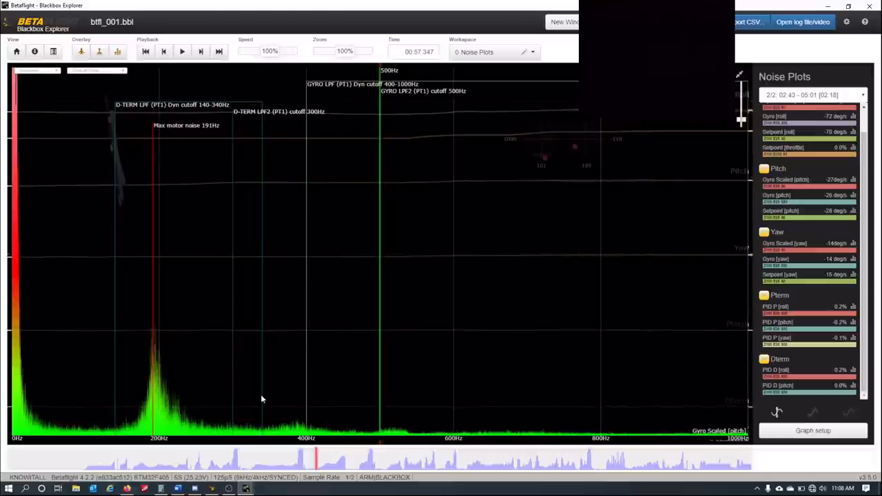
{"action": "mouse_move", "coordinate": [441, 421]}
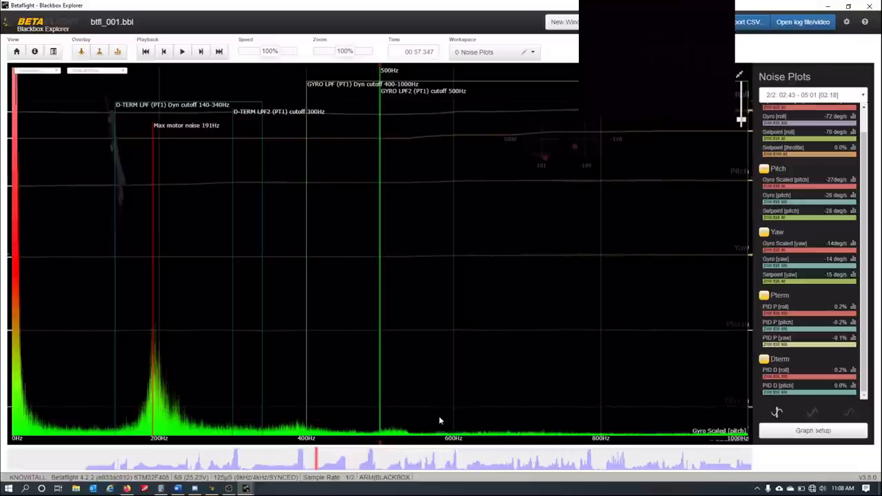
{"action": "mouse_move", "coordinate": [428, 428]}
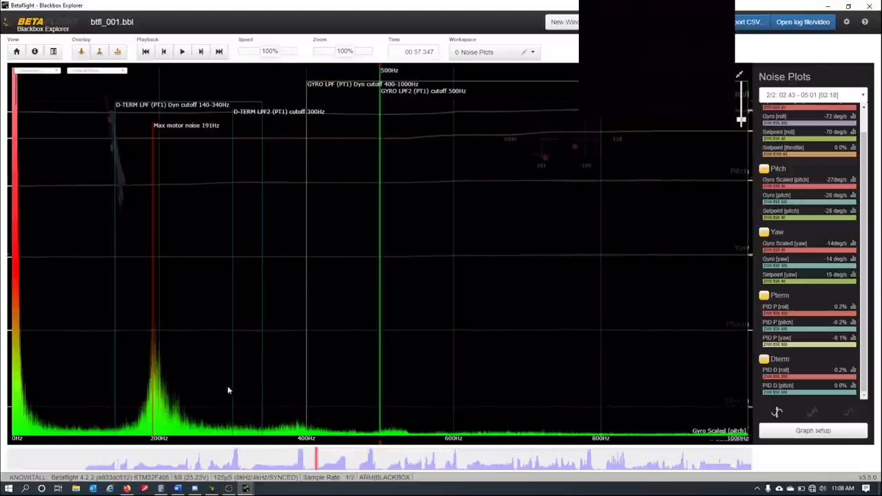
{"action": "mouse_move", "coordinate": [286, 402]}
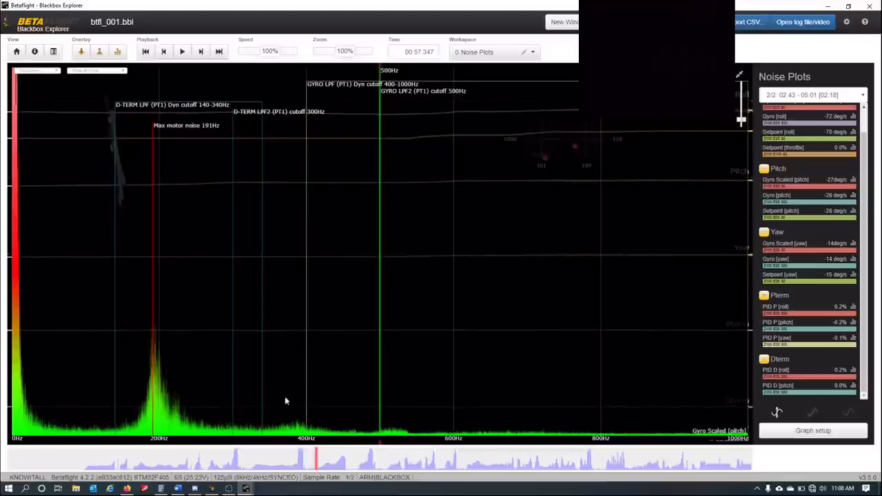
{"action": "mouse_move", "coordinate": [405, 320]}
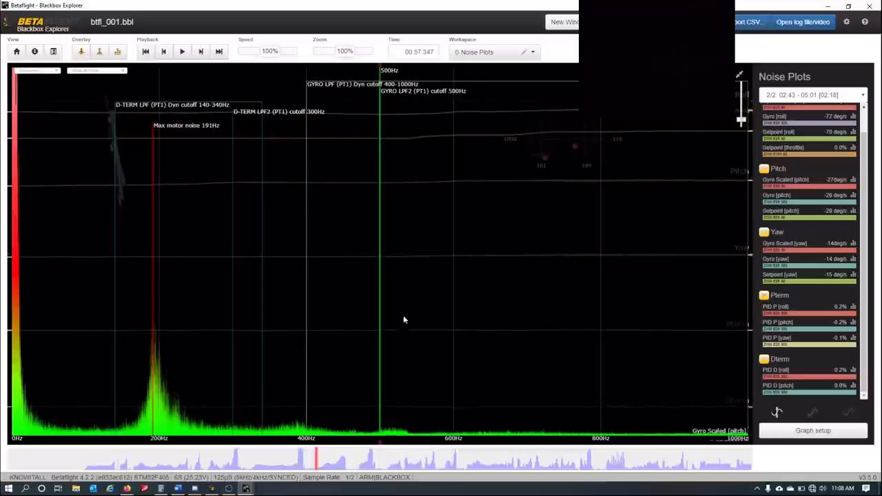
{"action": "mouse_move", "coordinate": [472, 427]}
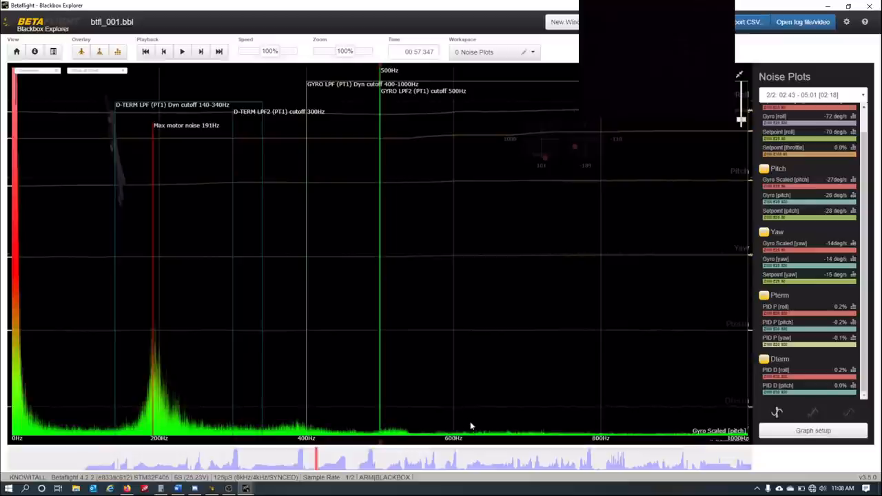
{"action": "mouse_move", "coordinate": [613, 314]}
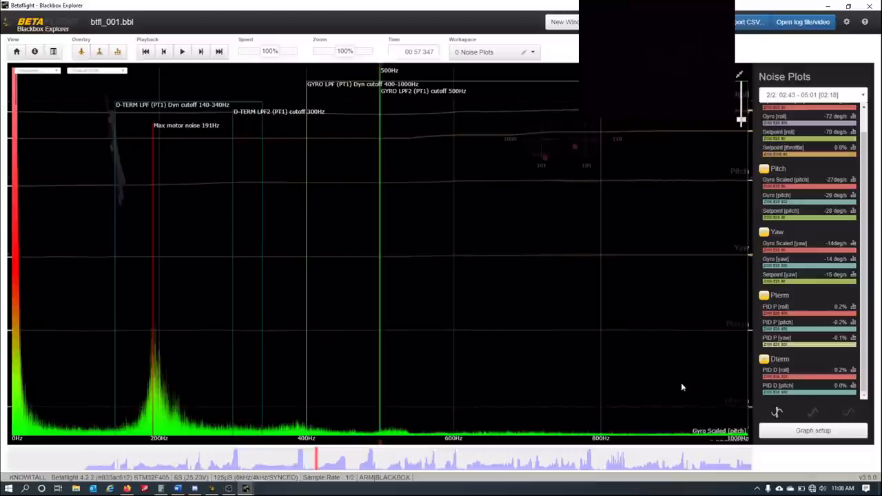
{"action": "mouse_move", "coordinate": [359, 427]}
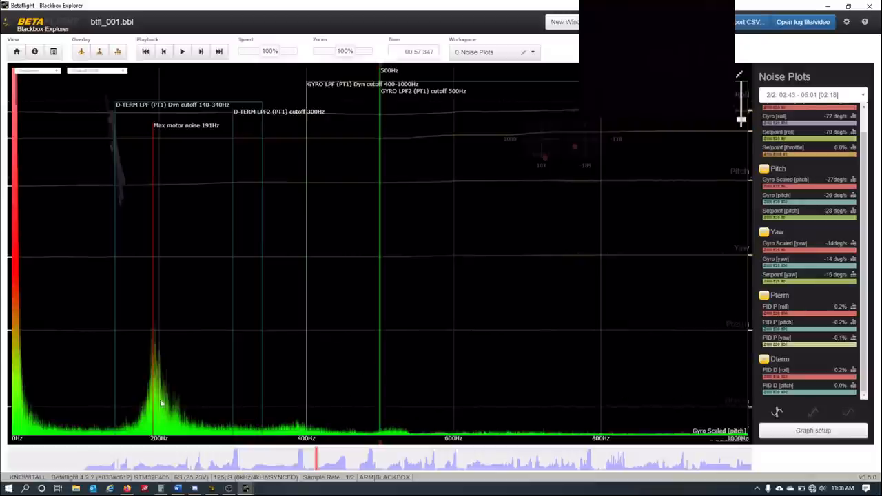
{"action": "mouse_move", "coordinate": [157, 395]}
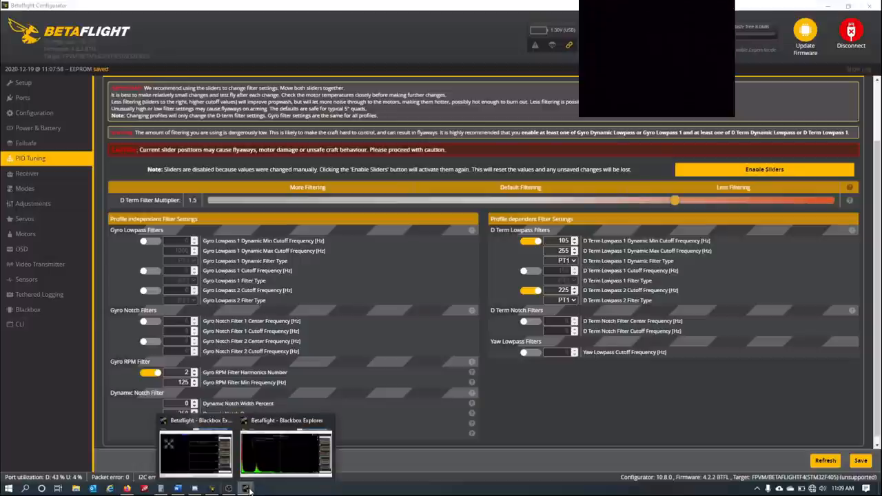
{"action": "left_click", "coordinate": [281, 448]}
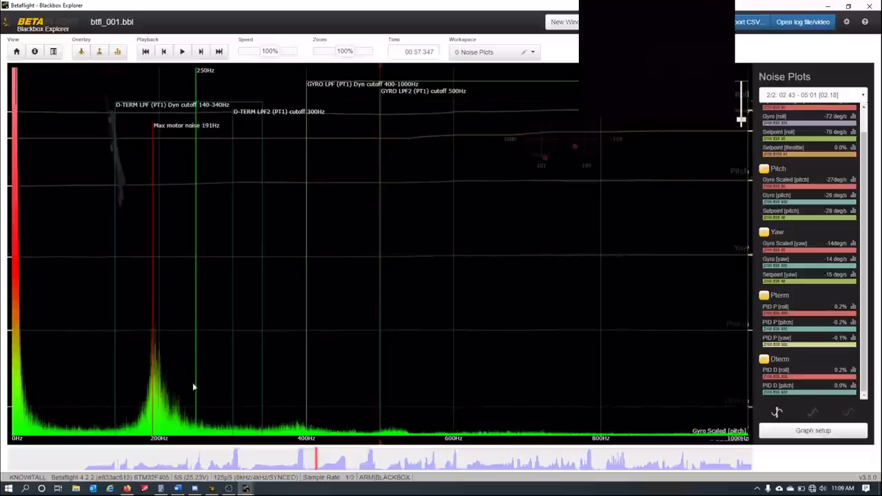
{"action": "mouse_move", "coordinate": [107, 422]}
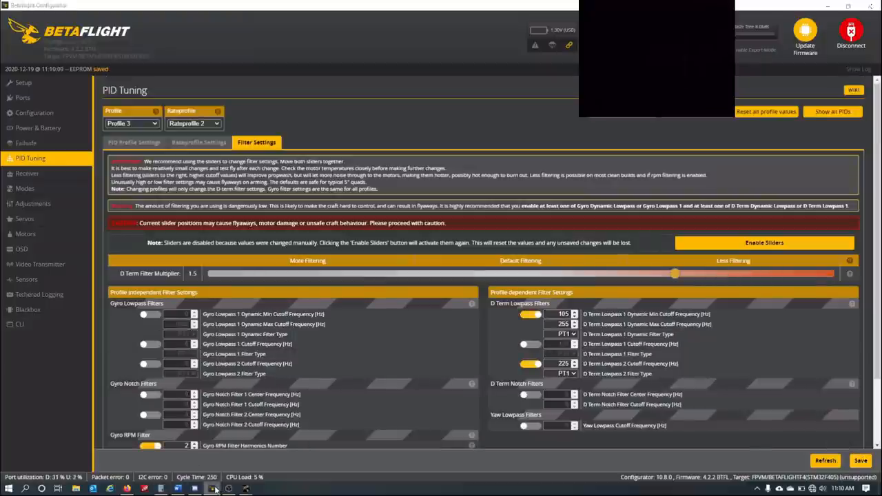
Step: Check the RPM filter minimum frequency and save the filter settings to the flight controller
{"action": "left_click", "coordinate": [212, 488]}
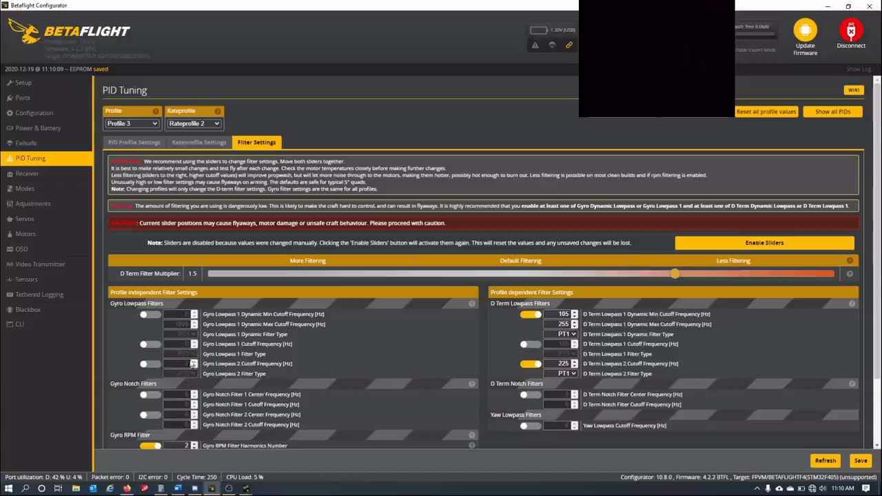
{"action": "scroll", "scroll_direction": "down", "scroll_amount": 3}
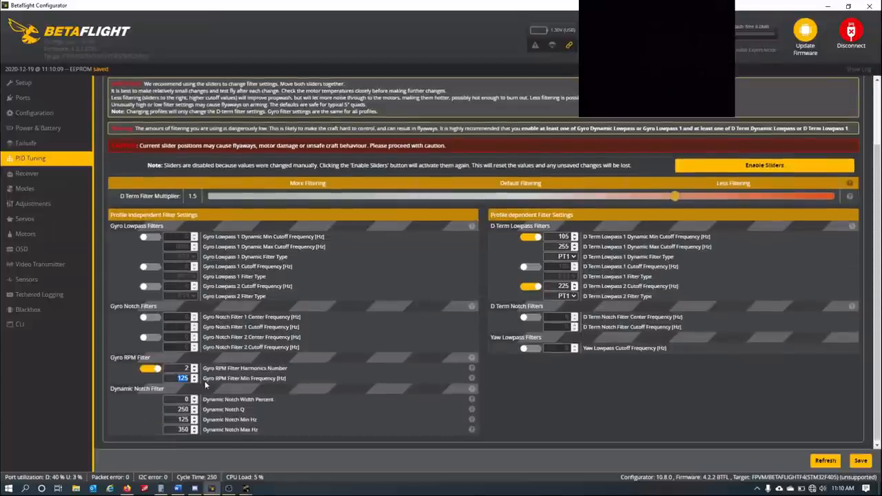
{"action": "left_click", "coordinate": [194, 375]}
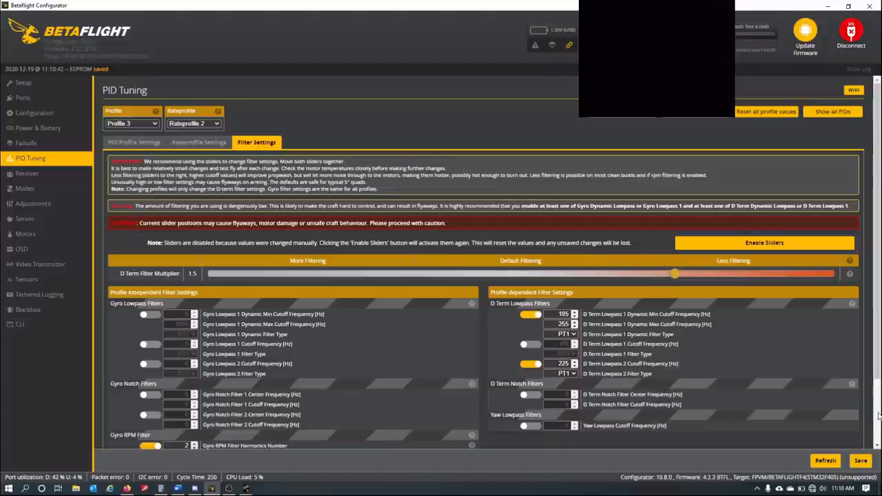
Step: Load profile 2's PID gains and sliders, then list the available profiles 1, 2 and 3
{"action": "left_click", "coordinate": [134, 141]}
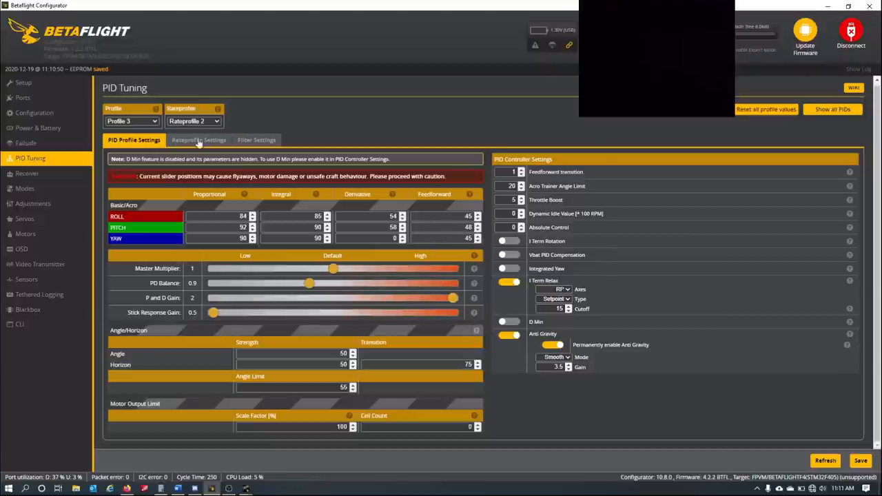
{"action": "mouse_move", "coordinate": [448, 309]}
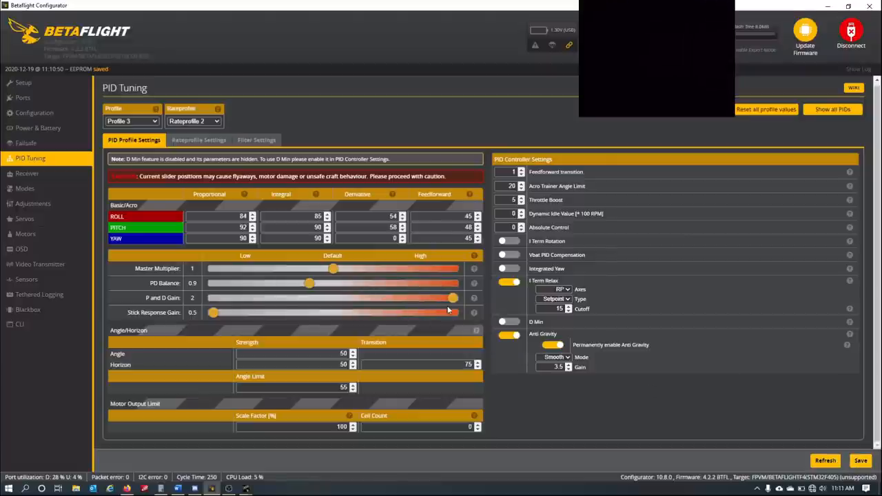
{"action": "left_click", "coordinate": [131, 121]}
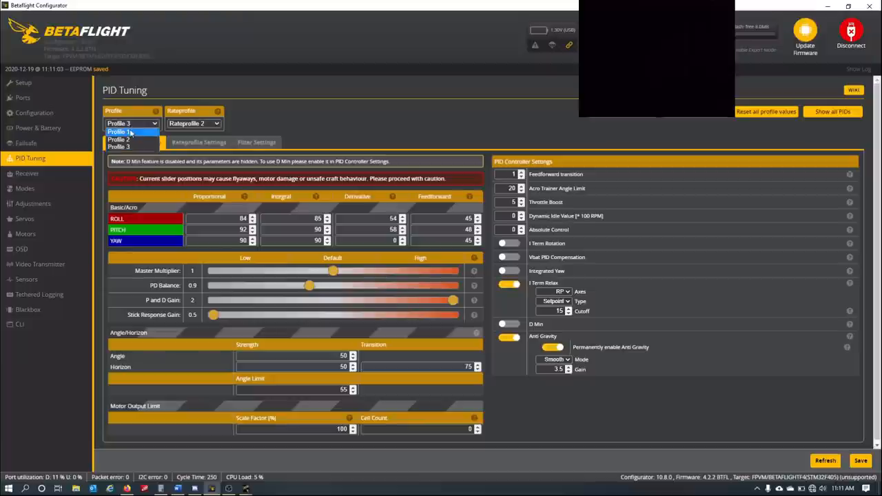
{"action": "left_click", "coordinate": [119, 140]}
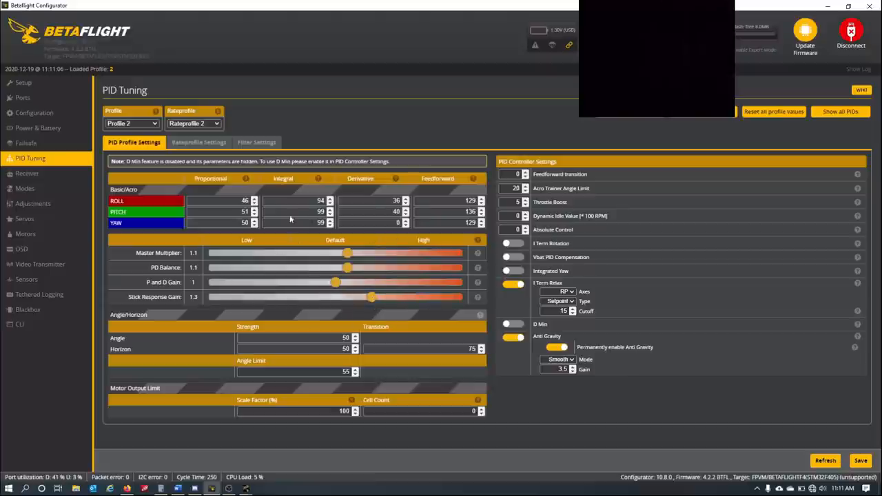
{"action": "mouse_move", "coordinate": [412, 295]}
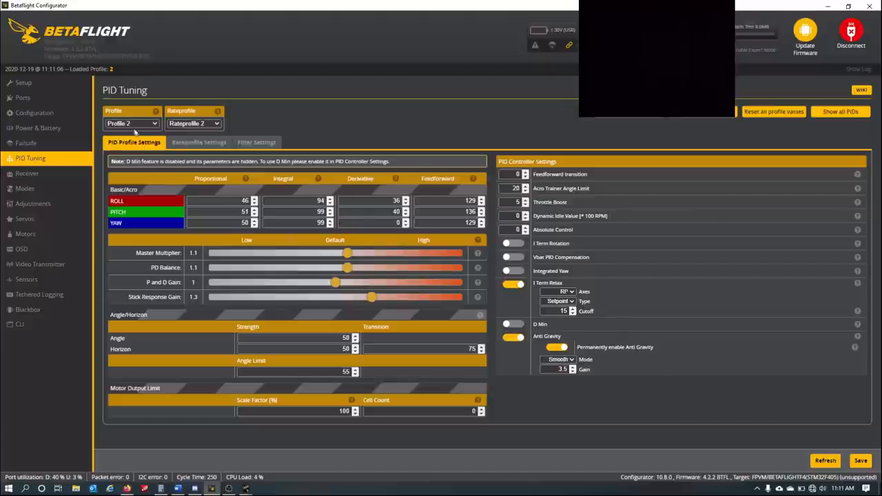
{"action": "left_click", "coordinate": [131, 124]}
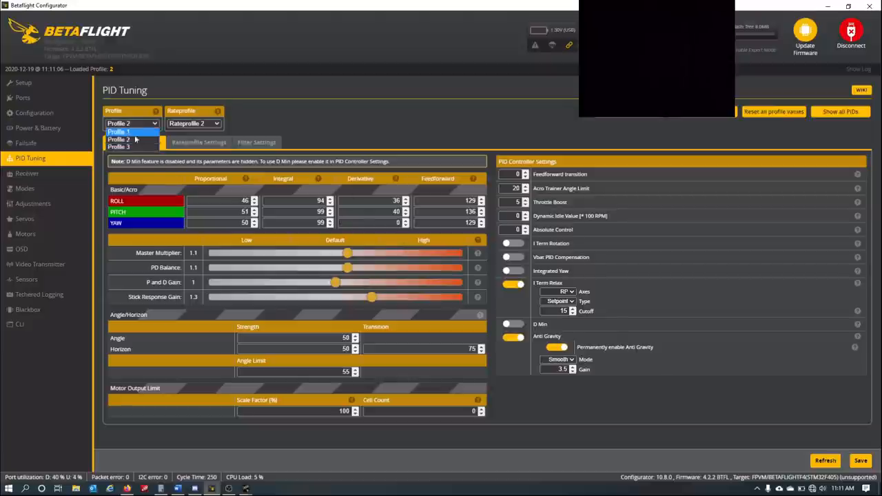
Step: Select Profile 3, review its sliders, and bring Blackbox Explorer back on screen
{"action": "left_click", "coordinate": [121, 146]}
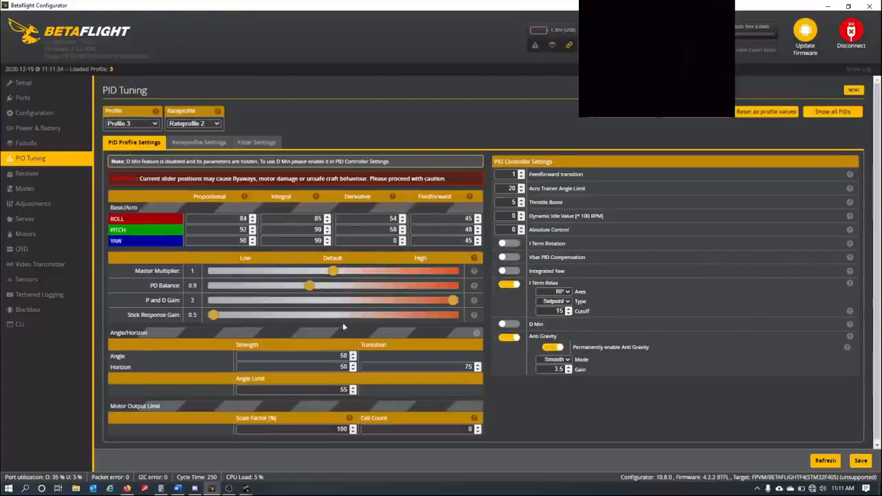
{"action": "mouse_move", "coordinate": [360, 309]}
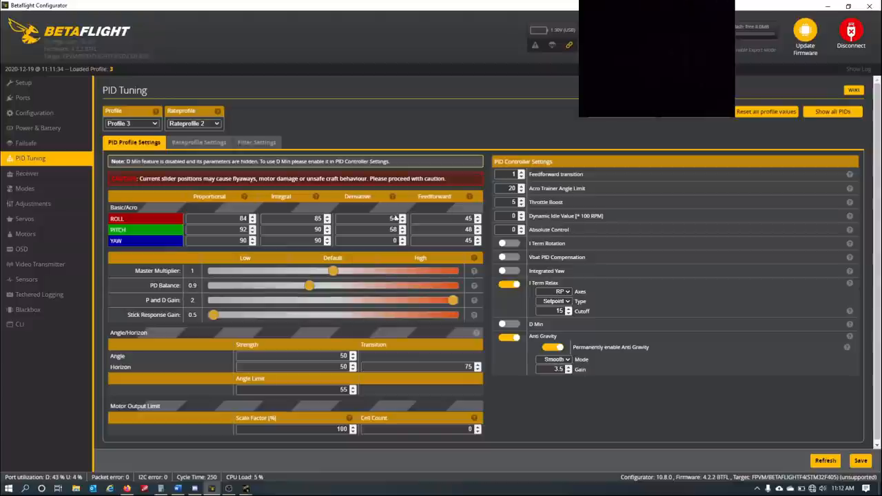
{"action": "mouse_move", "coordinate": [519, 258]}
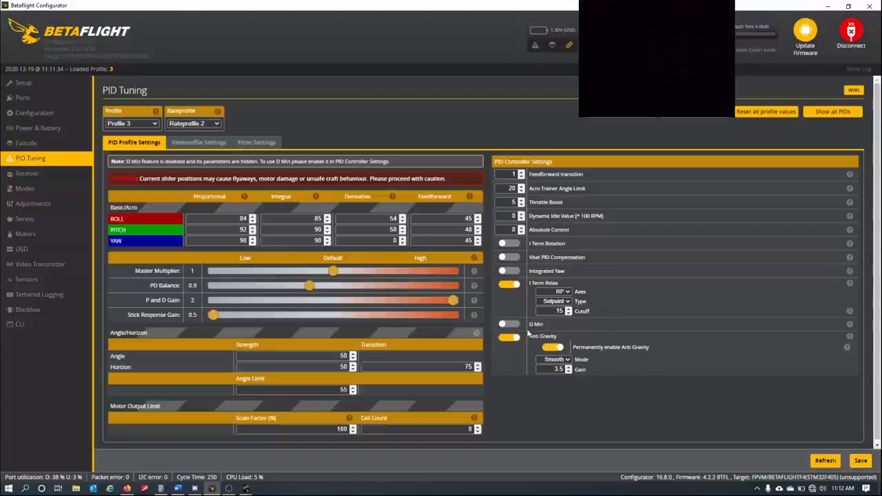
{"action": "left_click", "coordinate": [861, 458]}
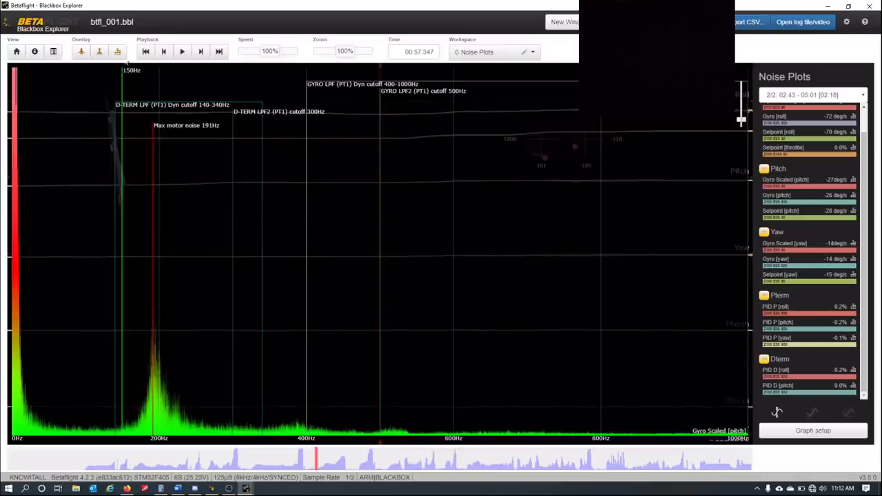
Step: Switch the workspace from Noise Plots to Stick Tracking and seek to later moments in the flight
{"action": "left_click", "coordinate": [119, 50]}
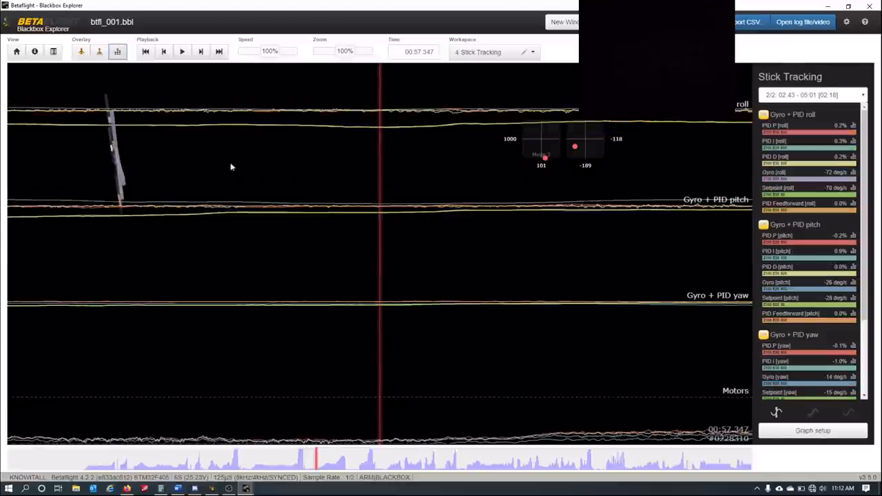
{"action": "mouse_move", "coordinate": [430, 348]}
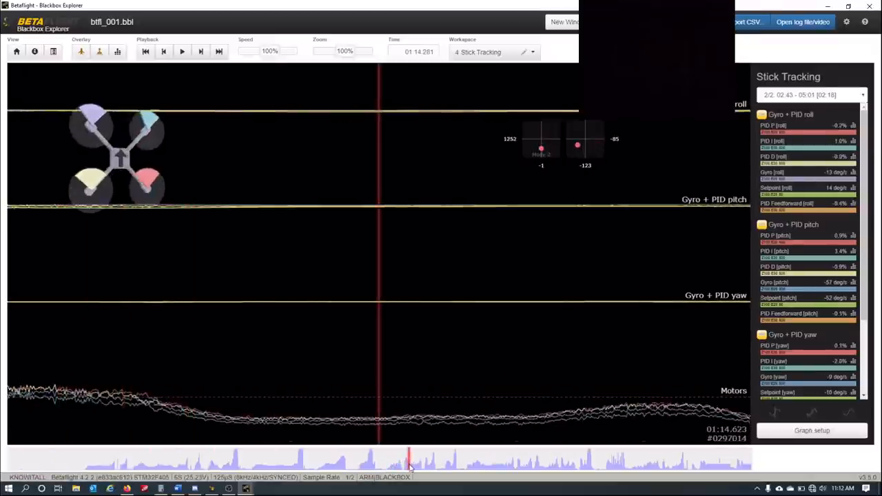
{"action": "left_click", "coordinate": [423, 469]}
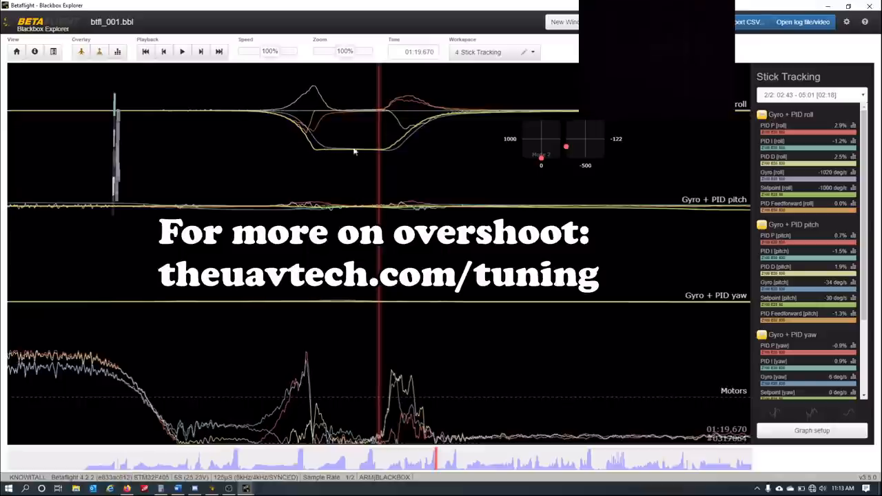
{"action": "mouse_move", "coordinate": [308, 348]}
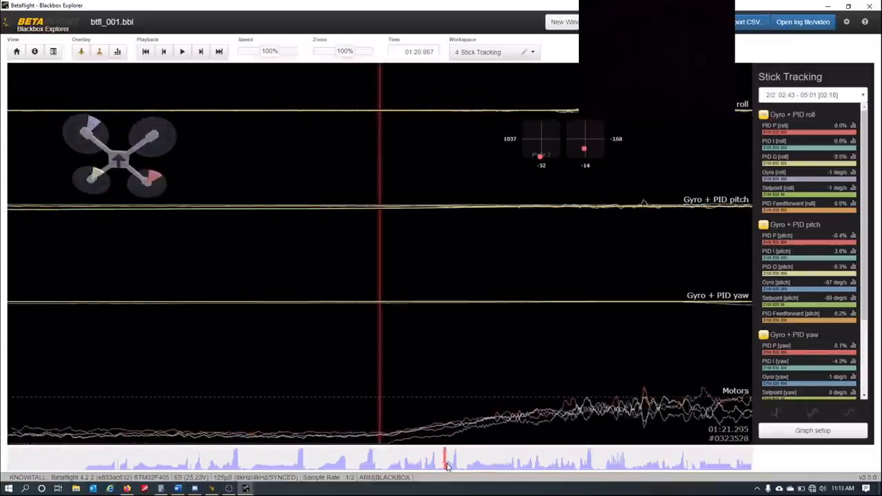
{"action": "left_click", "coordinate": [458, 458]}
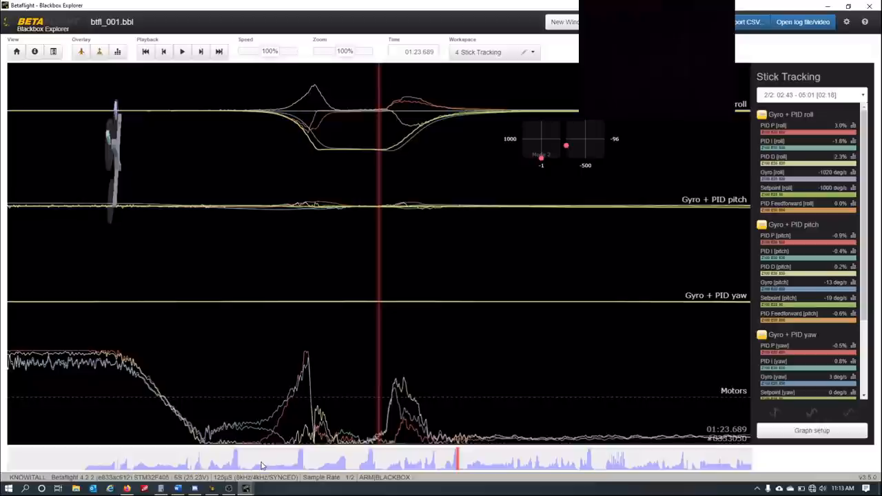
{"action": "mouse_move", "coordinate": [290, 118]}
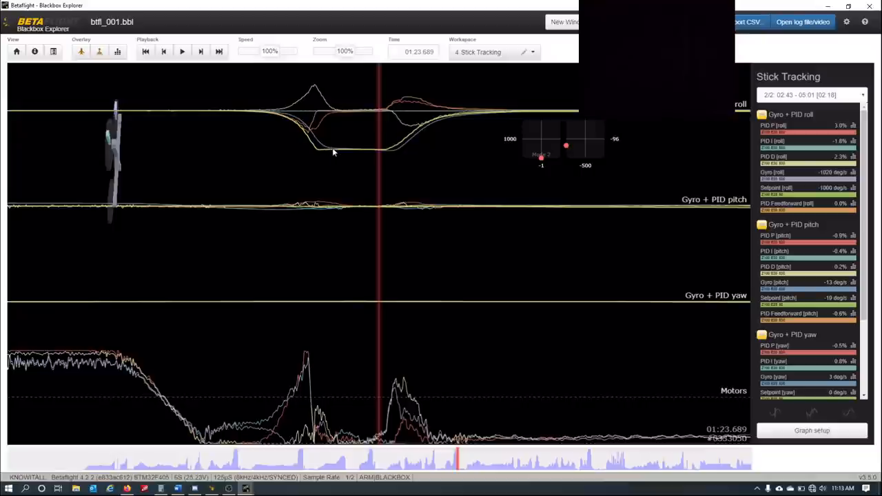
{"action": "mouse_move", "coordinate": [389, 151]}
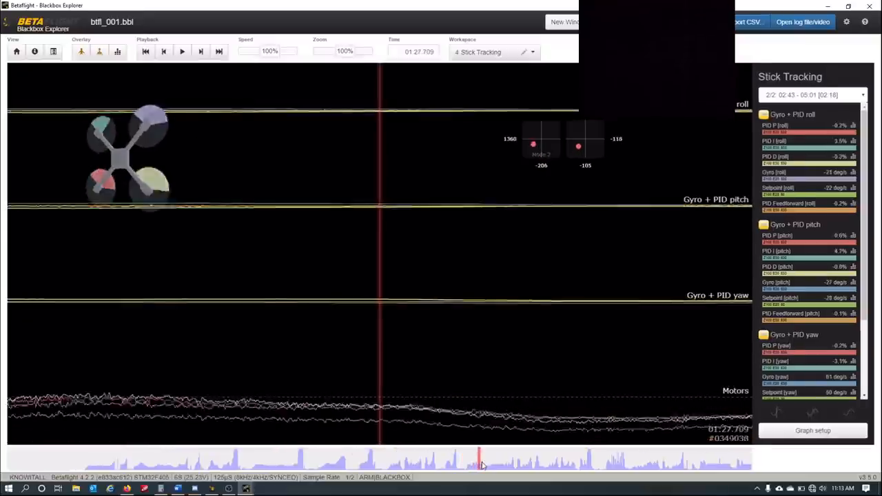
Step: Move playback further ahead through a roll manoeuvre and later parts of the log
{"action": "left_click_drag", "start_coordinate": [483, 457], "coordinate": [521, 458]}
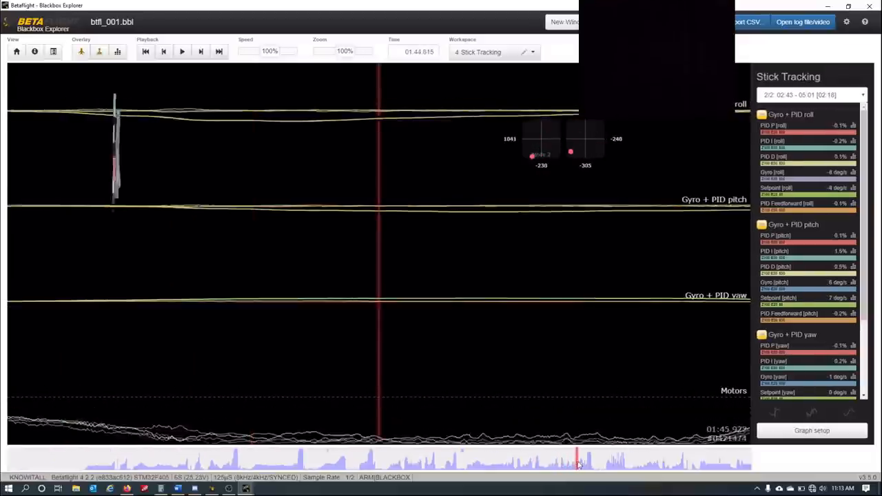
{"action": "left_click", "coordinate": [581, 466]}
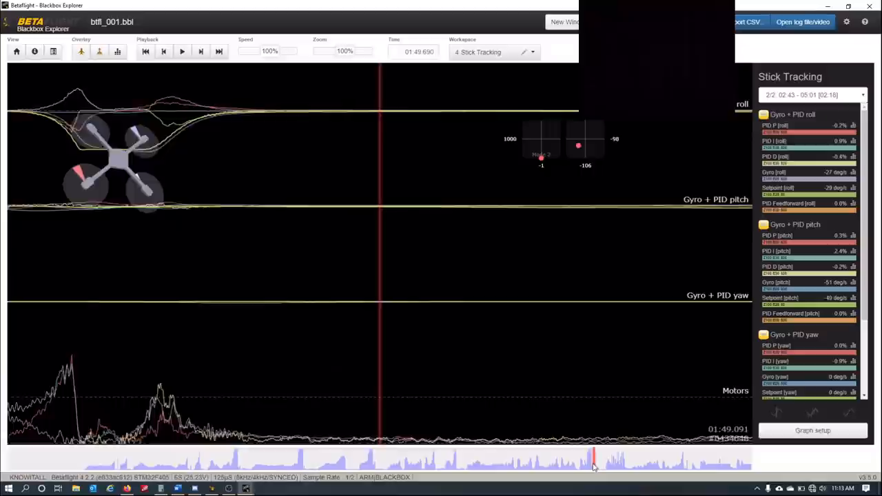
{"action": "left_click", "coordinate": [686, 466]}
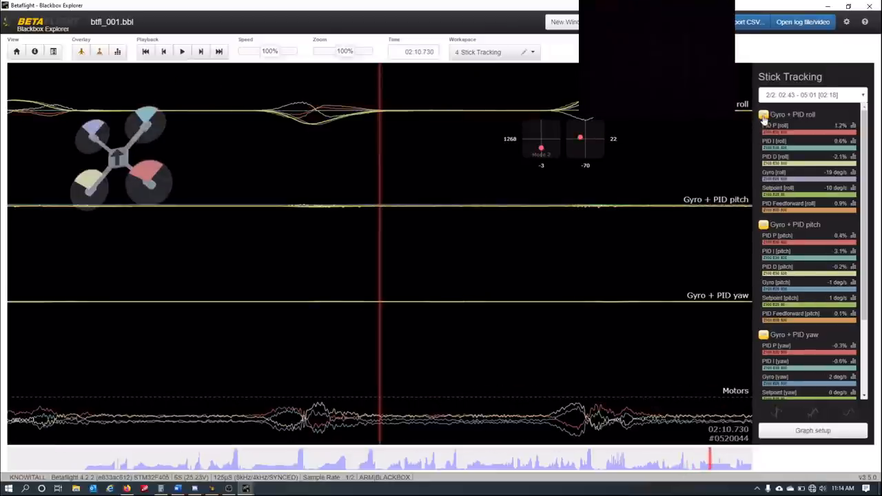
Step: Enlarge only the Gyro + PID roll graph, then switch the enlarged graph to pitch
{"action": "left_click", "coordinate": [762, 115]}
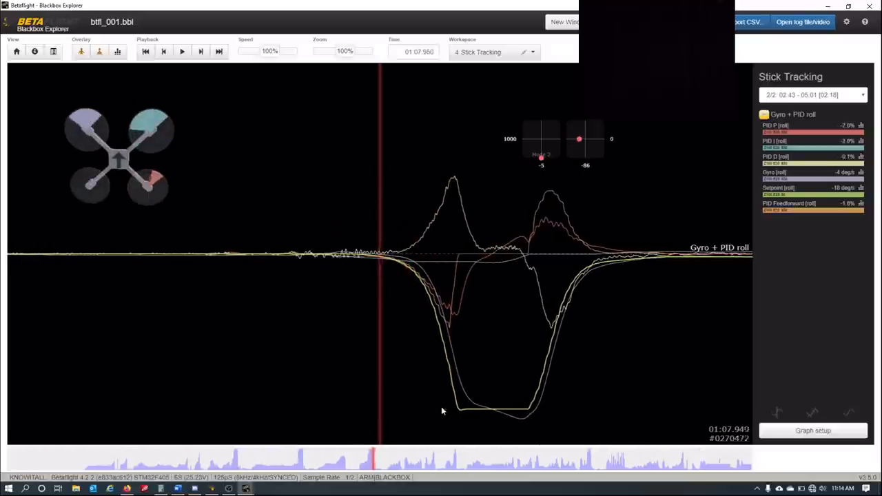
{"action": "left_click", "coordinate": [342, 452]}
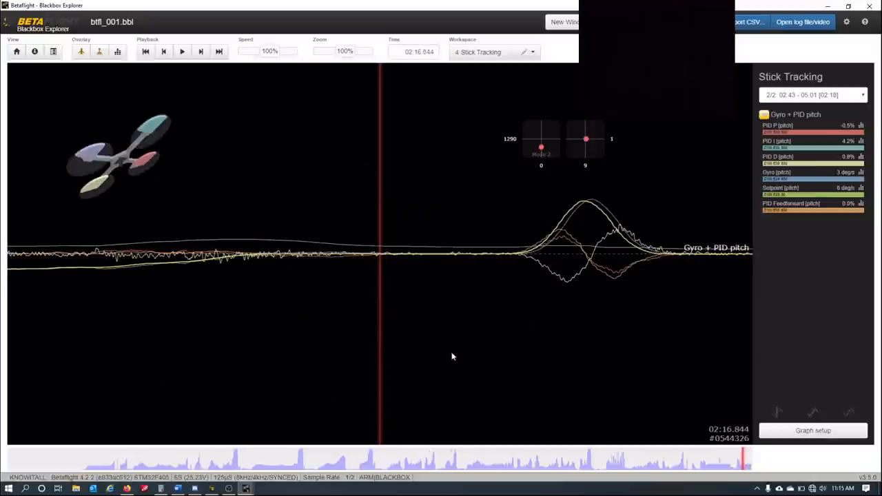
Step: On Profile 3 set PD Balance to 1 and settle the P and D Gain slider at 1.7, down from 2
{"action": "left_click", "coordinate": [193, 488]}
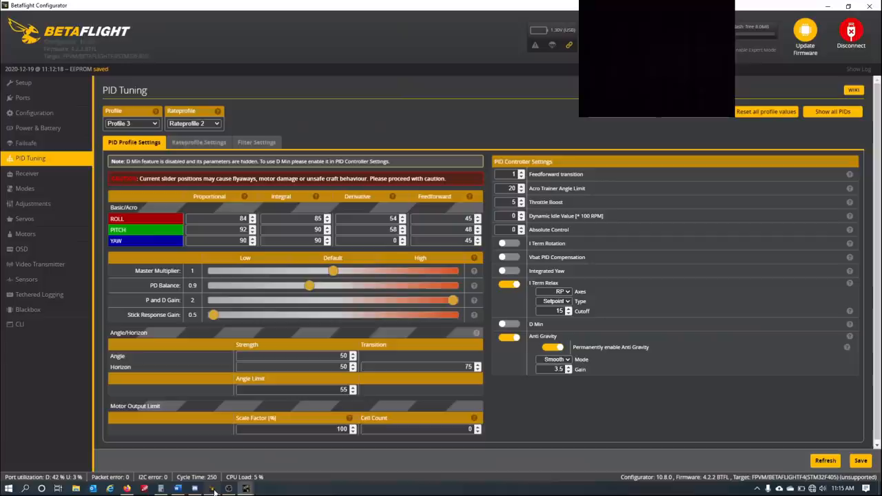
{"action": "left_click_drag", "start_coordinate": [309, 286], "coordinate": [333, 285]}
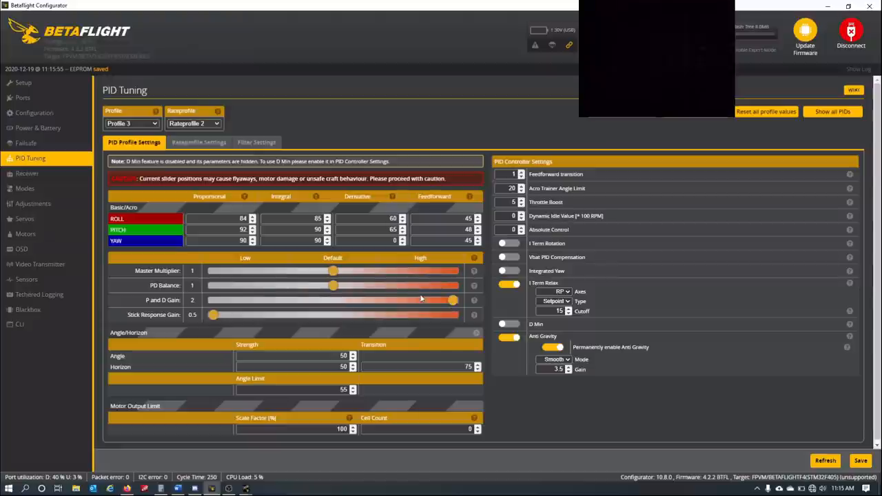
{"action": "left_click_drag", "start_coordinate": [452, 300], "coordinate": [407, 301]}
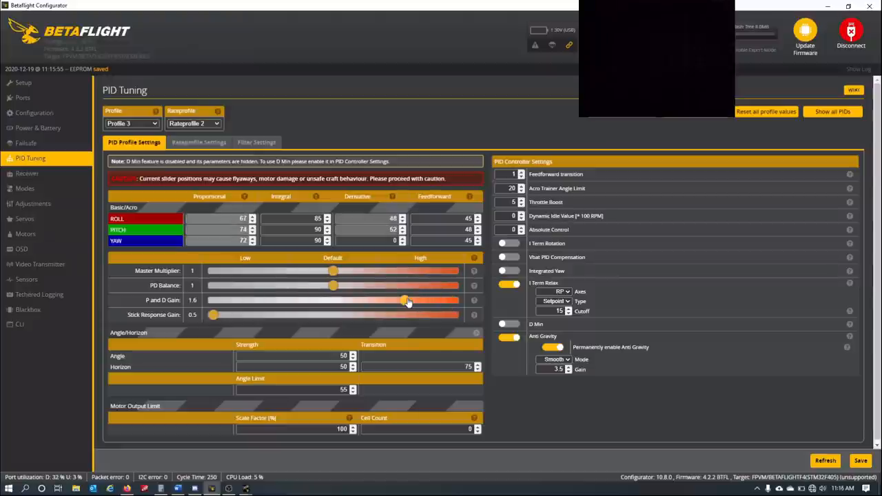
{"action": "left_click_drag", "start_coordinate": [407, 300], "coordinate": [426, 301]}
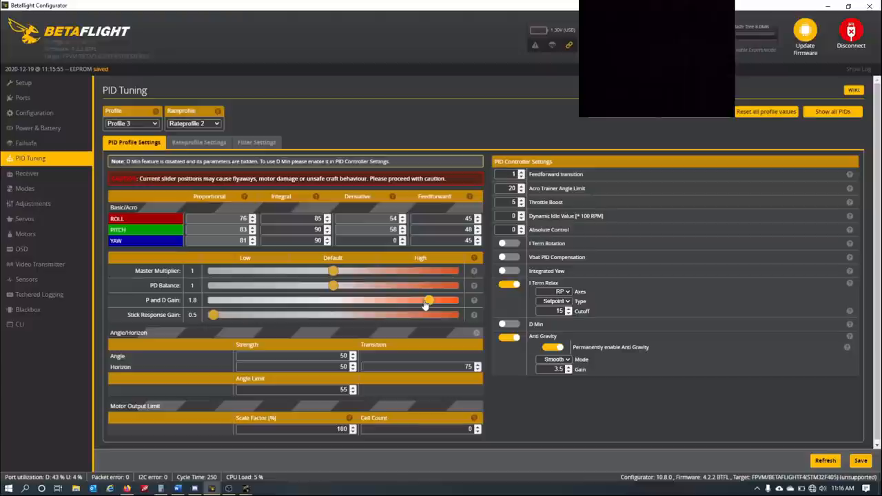
{"action": "left_click_drag", "start_coordinate": [427, 301], "coordinate": [416, 300]}
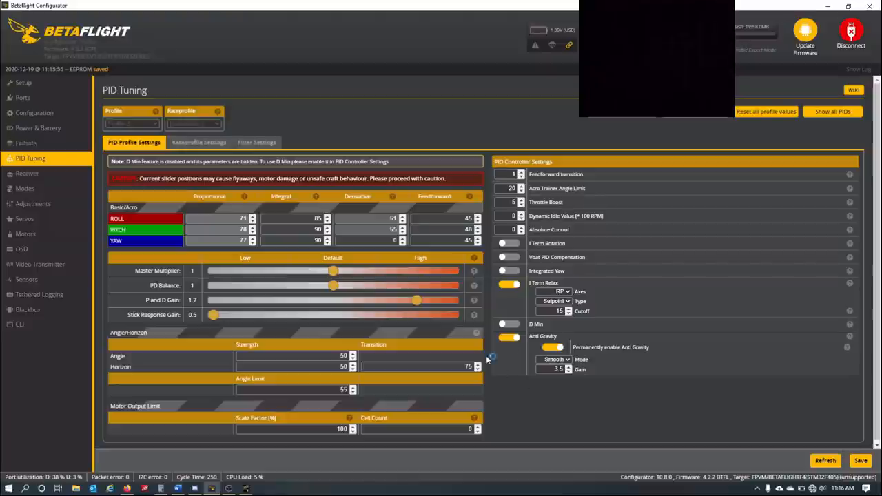
{"action": "mouse_move", "coordinate": [384, 280]}
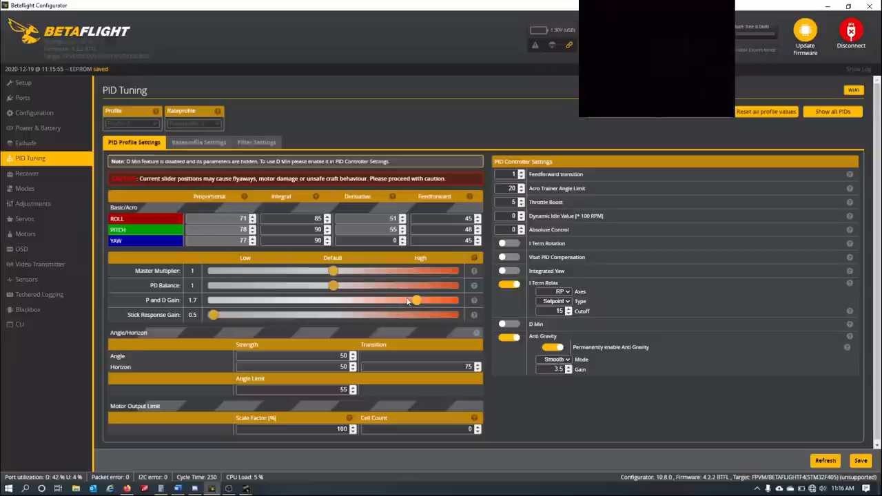
{"action": "mouse_move", "coordinate": [406, 302]}
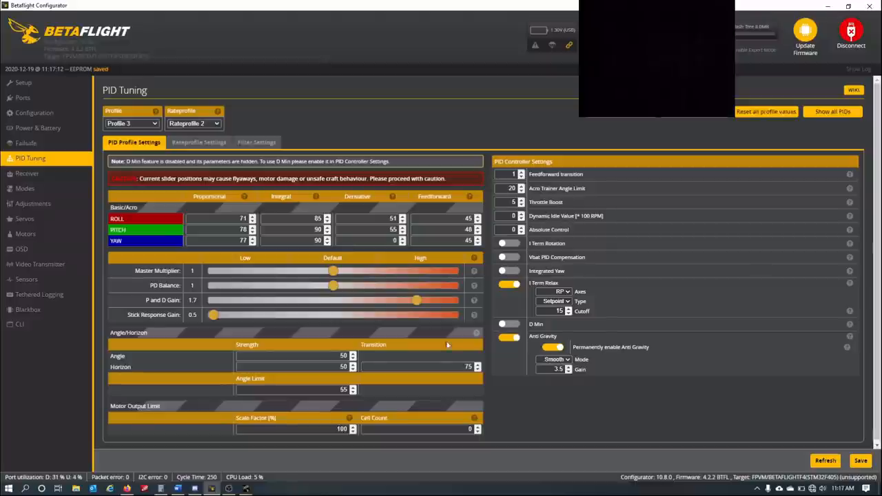
{"action": "mouse_move", "coordinate": [452, 281]}
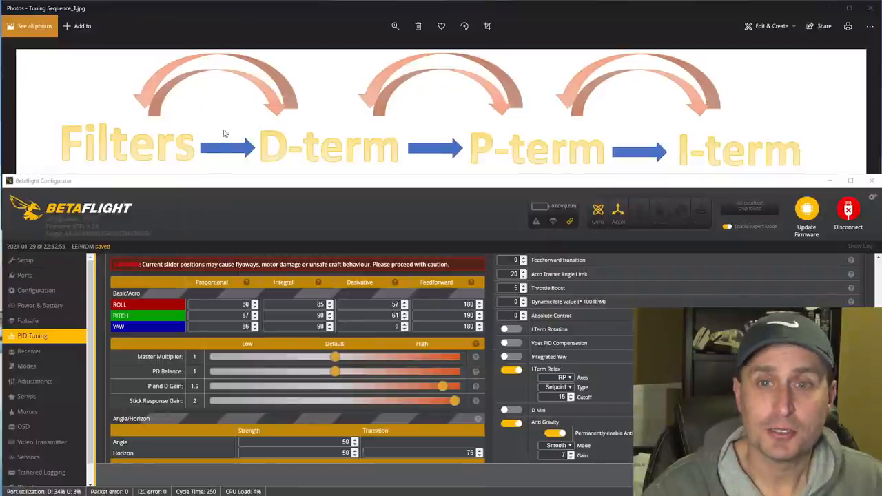
{"action": "mouse_move", "coordinate": [160, 137]}
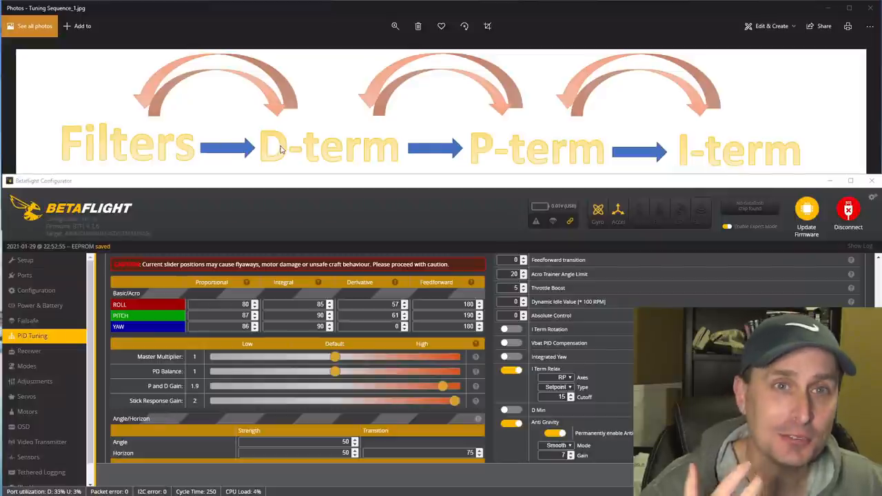
{"action": "mouse_move", "coordinate": [350, 116]}
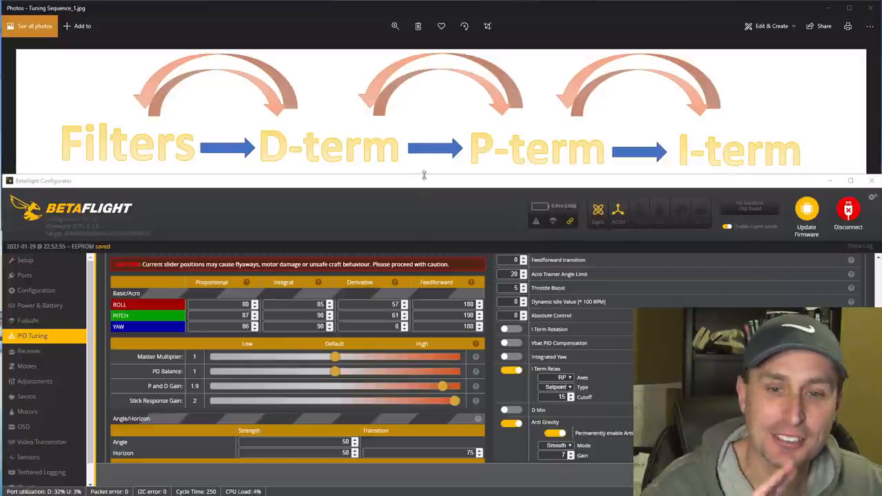
{"action": "mouse_move", "coordinate": [434, 136]}
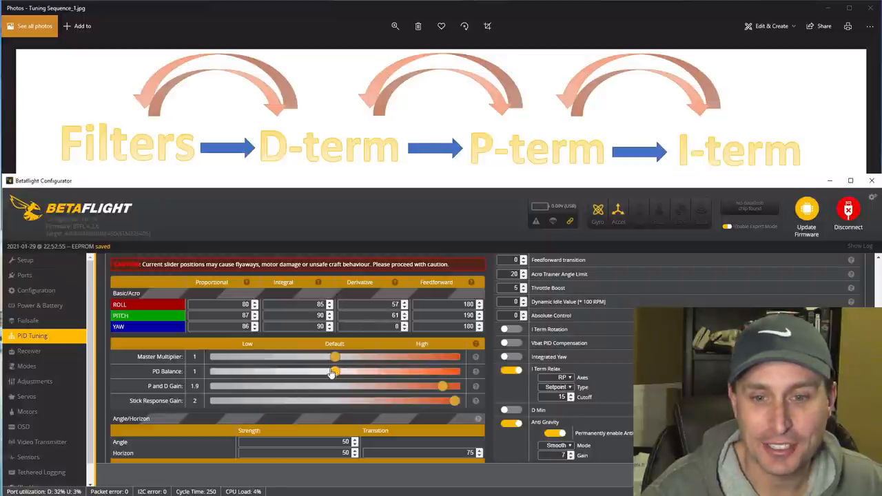
Step: Nudge PD Balance and return it to 1, then lower P and D Gain from 1.9 to 1.4
{"action": "left_click_drag", "start_coordinate": [333, 371], "coordinate": [311, 370]}
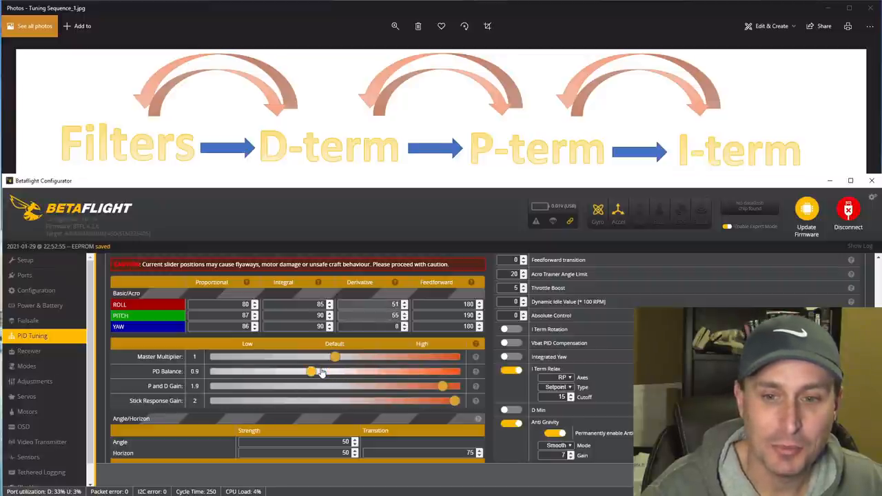
{"action": "left_click_drag", "start_coordinate": [310, 372], "coordinate": [334, 373]}
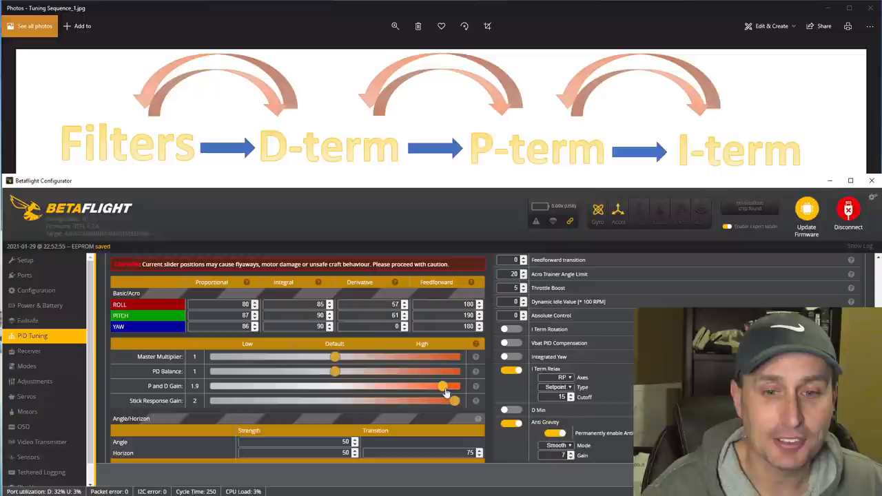
{"action": "left_click_drag", "start_coordinate": [443, 386], "coordinate": [384, 386]}
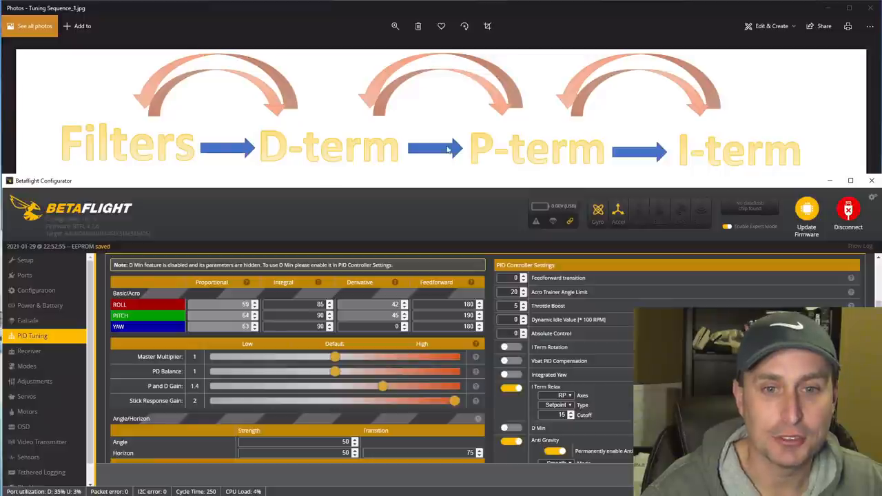
{"action": "mouse_move", "coordinate": [378, 154]}
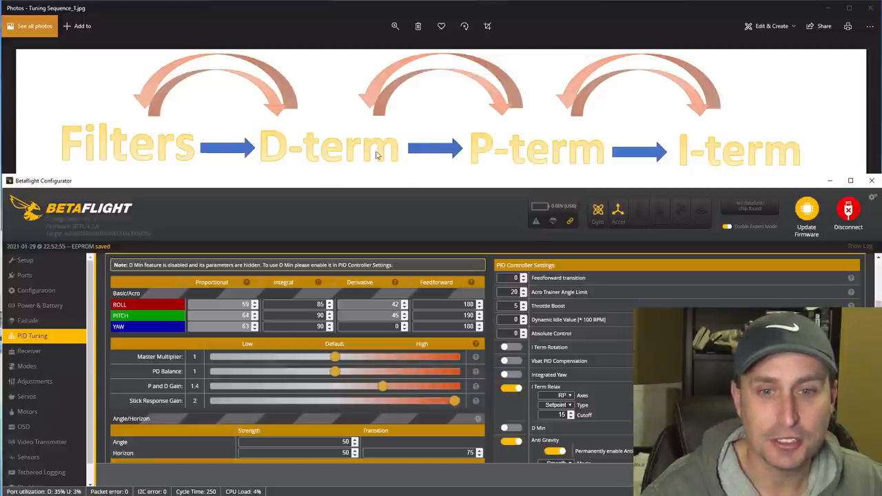
{"action": "mouse_move", "coordinate": [417, 152]}
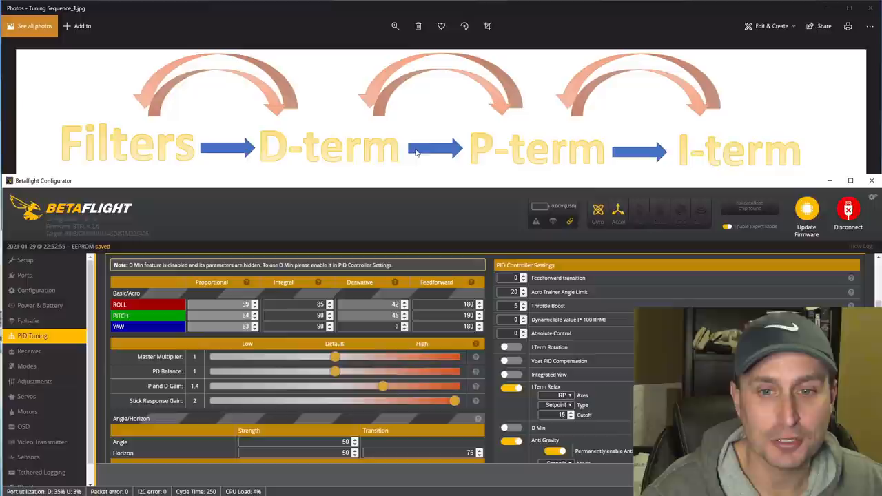
{"action": "mouse_move", "coordinate": [380, 157]}
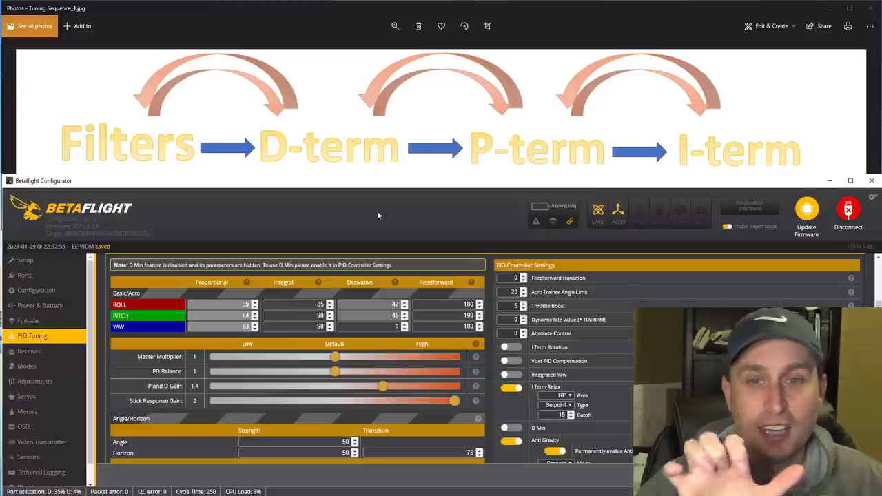
Step: Drop P and D Gain to about 1, then step it up through 1.3 to 1.7
{"action": "left_click_drag", "start_coordinate": [383, 386], "coordinate": [393, 386]}
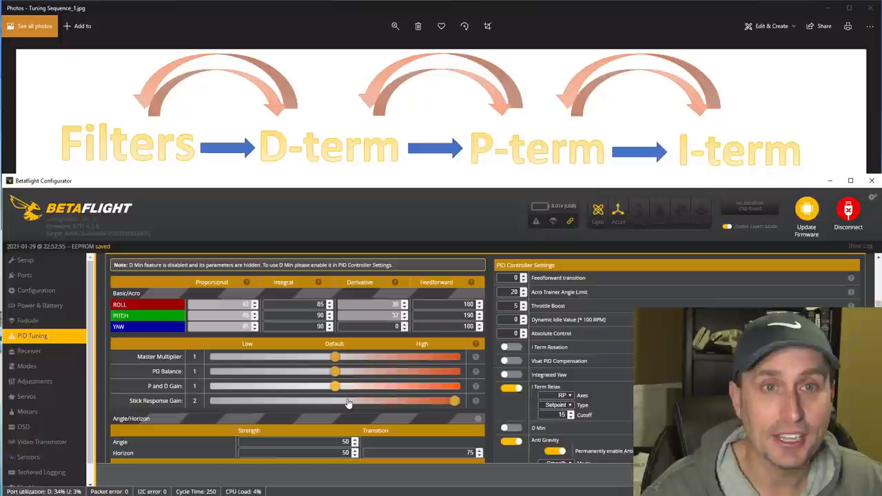
{"action": "left_click_drag", "start_coordinate": [334, 386], "coordinate": [346, 386]}
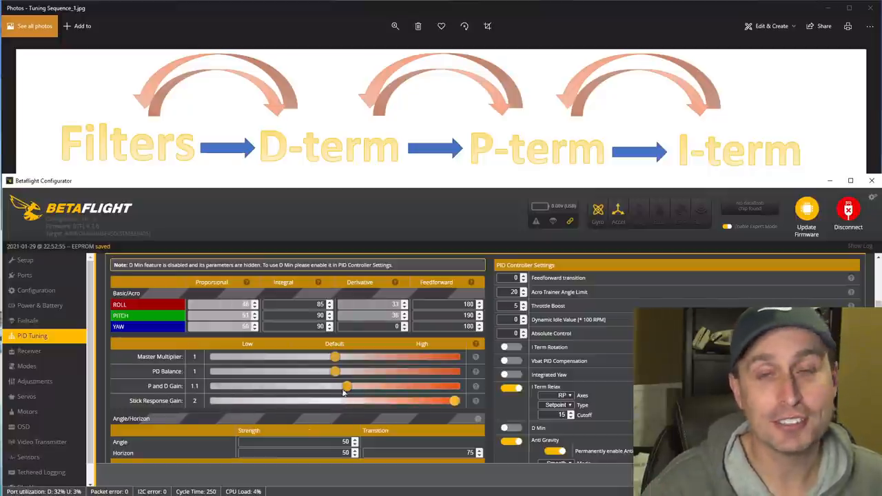
{"action": "mouse_move", "coordinate": [334, 57]}
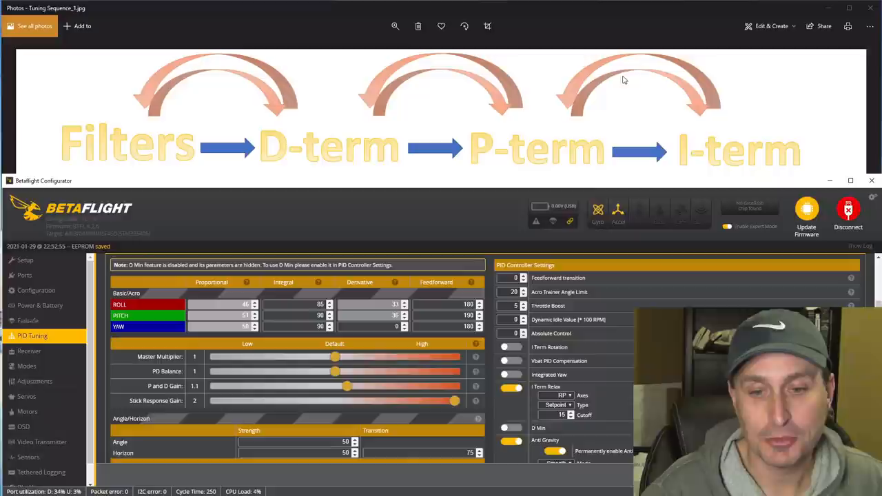
{"action": "left_click_drag", "start_coordinate": [346, 386], "coordinate": [420, 389]}
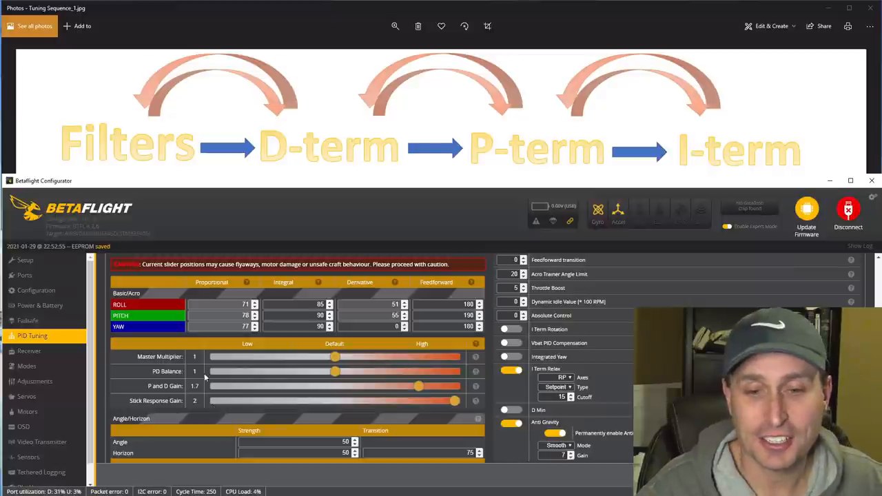
Step: Reduce Stick Response Gain to 0.5, leaving P and D Gain at 1.7
{"action": "left_click_drag", "start_coordinate": [453, 400], "coordinate": [215, 400]}
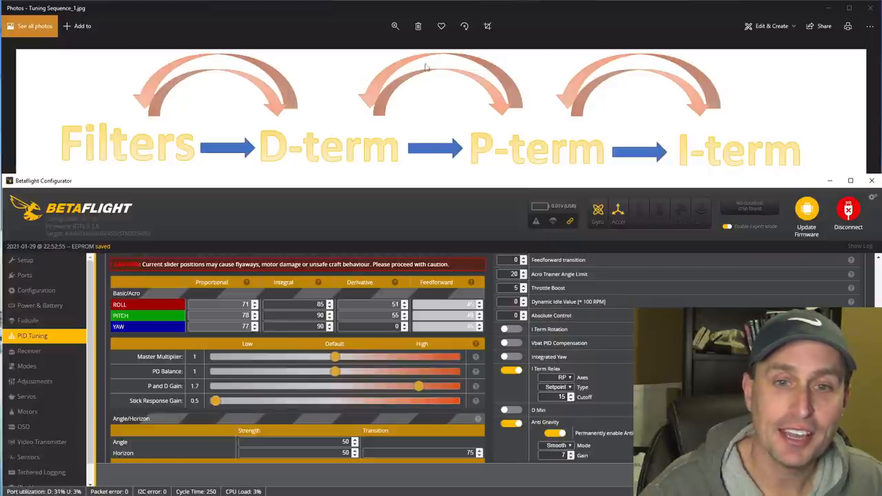
{"action": "mouse_move", "coordinate": [470, 101]}
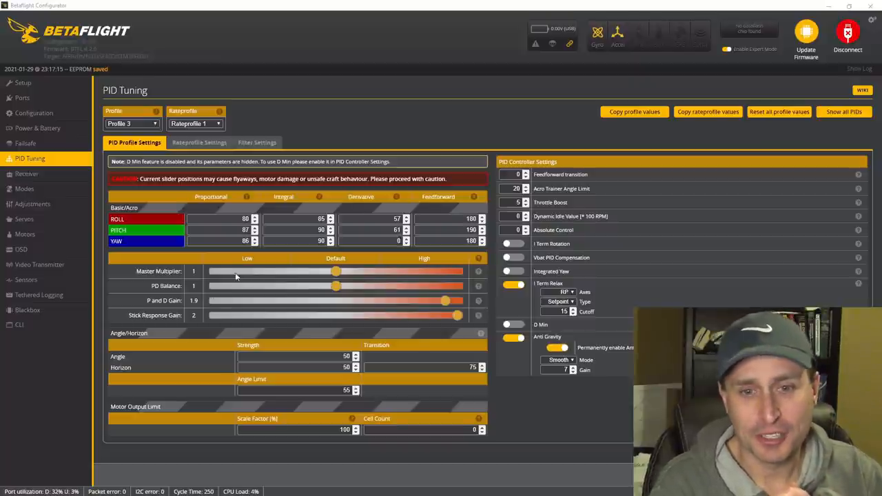
Step: Test P and D Gain at 1.7, then settle it at 1.9 for roll P 88 and pitch P 87
{"action": "left_click_drag", "start_coordinate": [444, 300], "coordinate": [422, 300]}
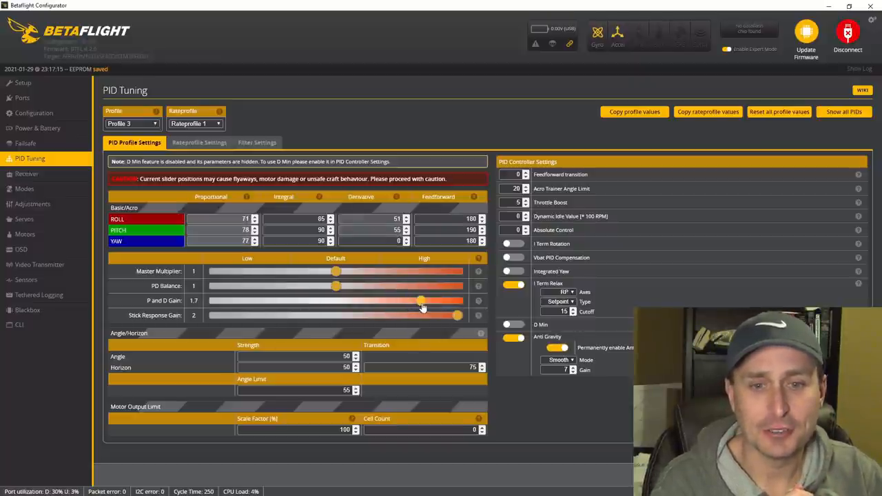
{"action": "left_click_drag", "start_coordinate": [420, 301], "coordinate": [446, 301]}
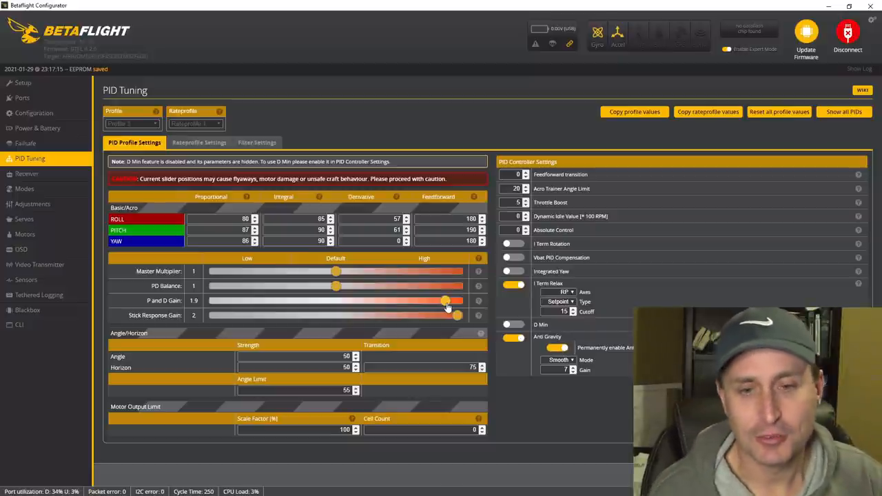
{"action": "left_click_drag", "start_coordinate": [458, 315], "coordinate": [383, 314]}
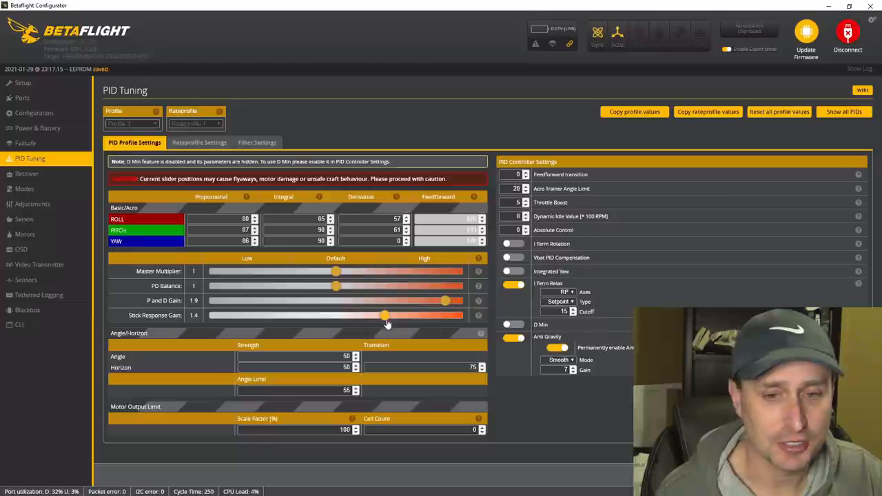
Step: Raise Stick Response Gain to its maximum of 2 and view the rate profile (1000 roll/pitch, 700 yaw)
{"action": "left_click_drag", "start_coordinate": [384, 315], "coordinate": [458, 314]}
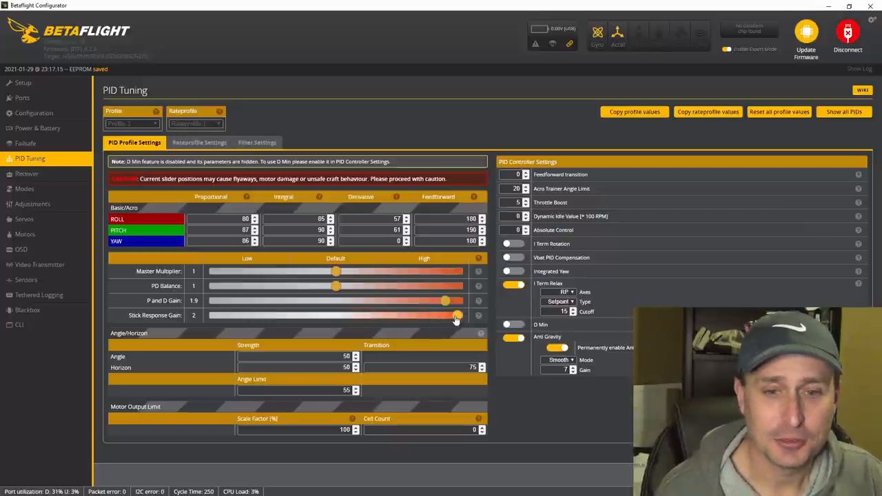
{"action": "mouse_move", "coordinate": [416, 321]}
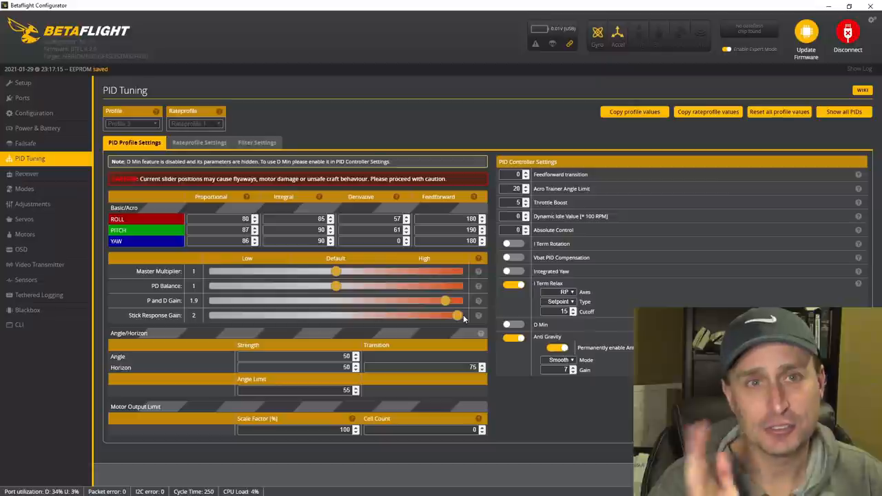
{"action": "left_click", "coordinate": [199, 142]}
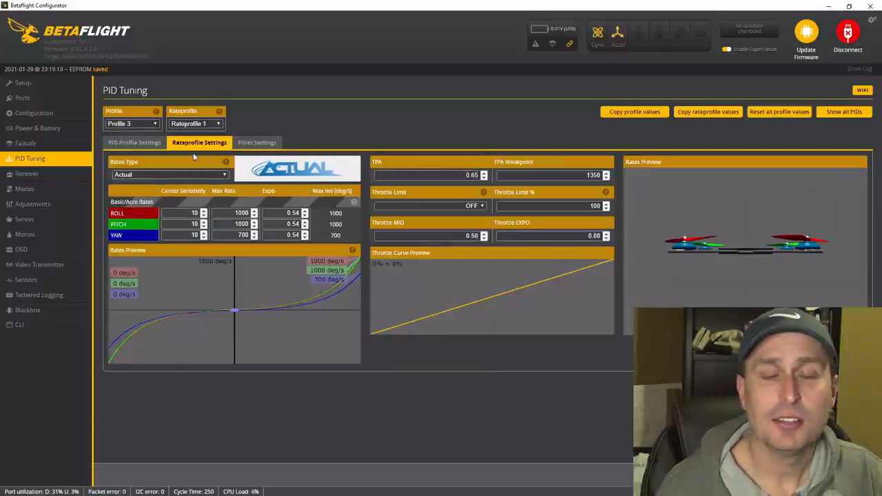